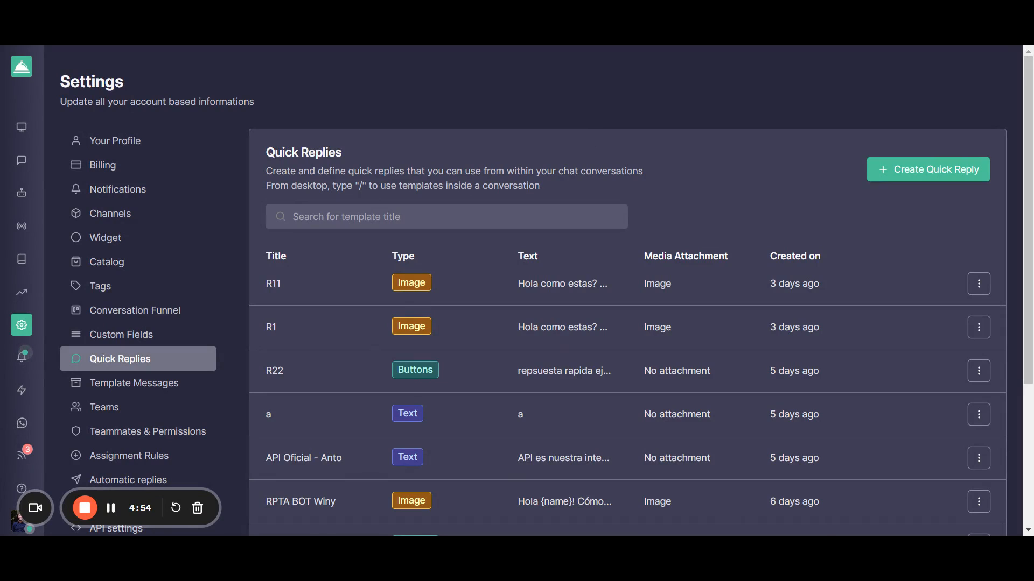
mouse_move(21, 365)
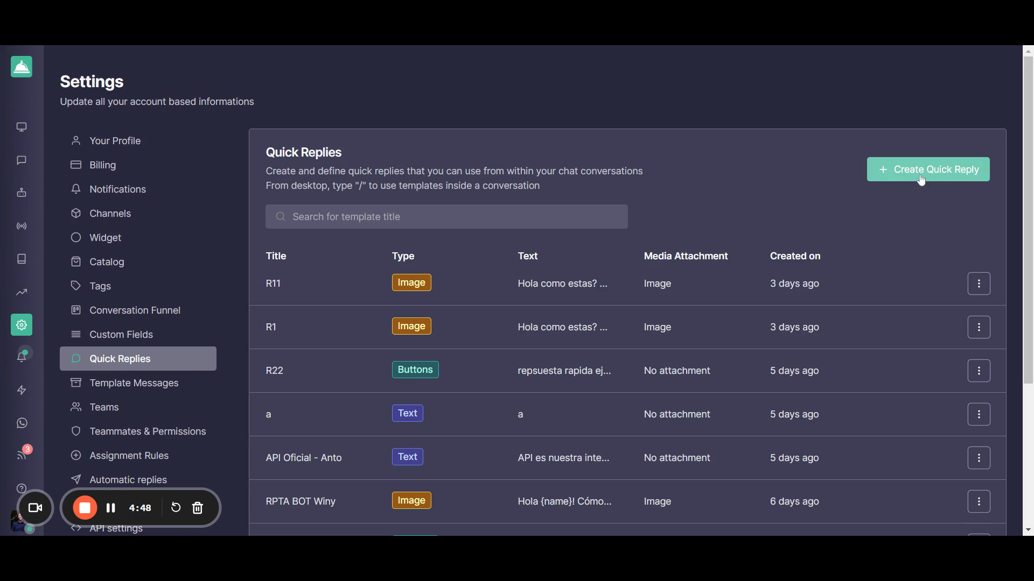
Show the quick-reply types on offer: Default Reply, Interactive List Reply and Reply Buttons
click(927, 169)
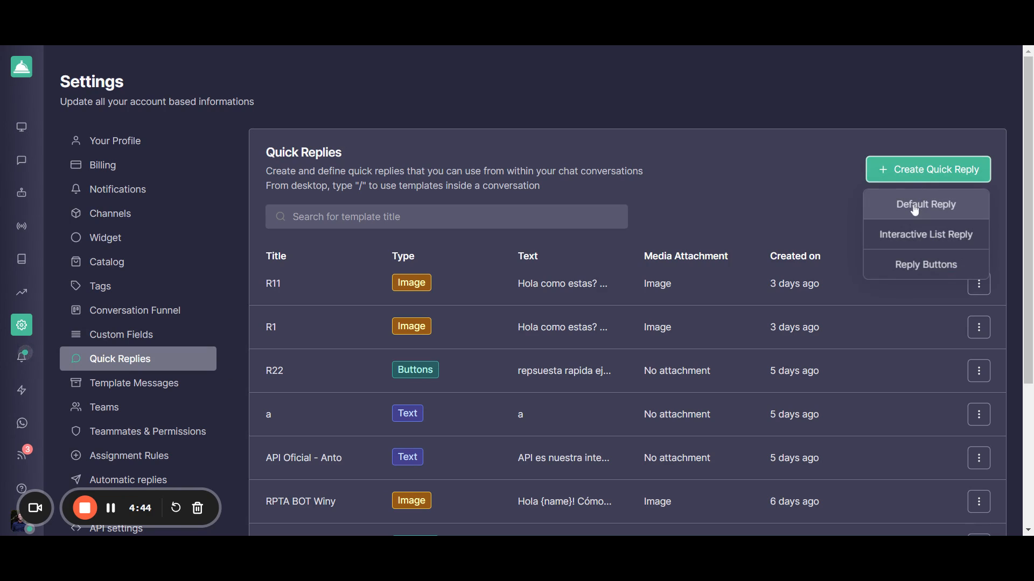
mouse_move(925, 235)
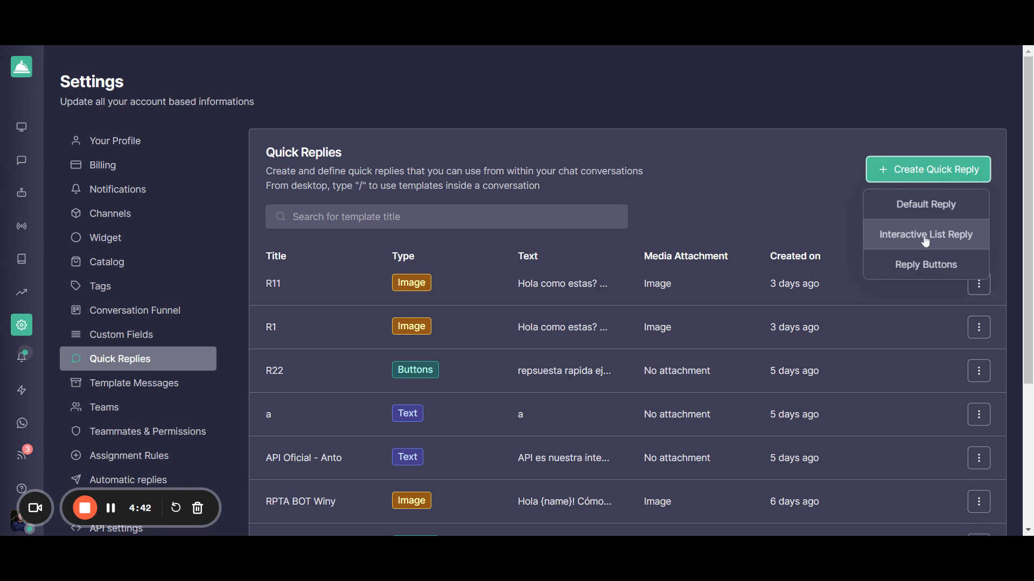
mouse_move(925, 265)
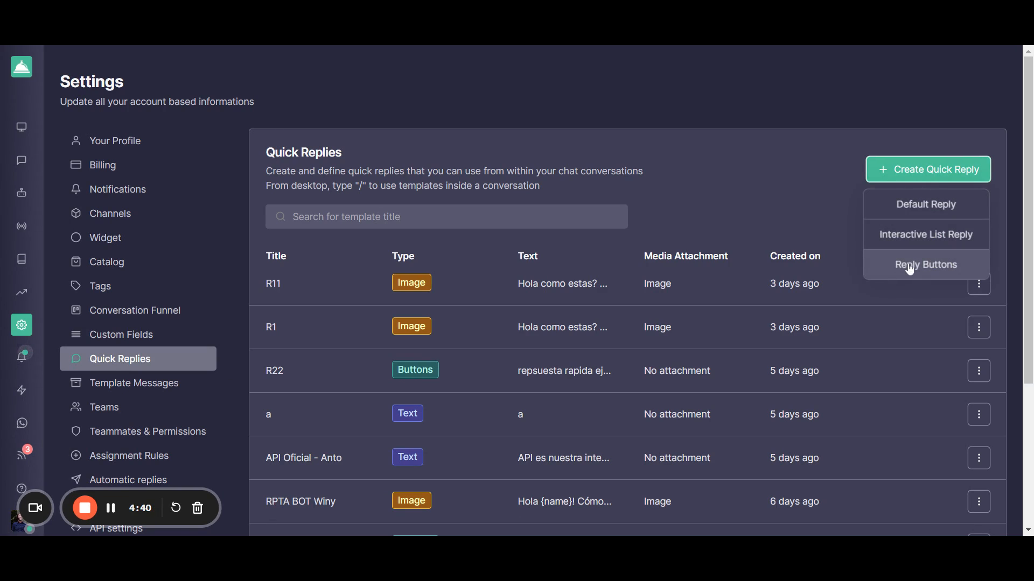
mouse_move(926, 203)
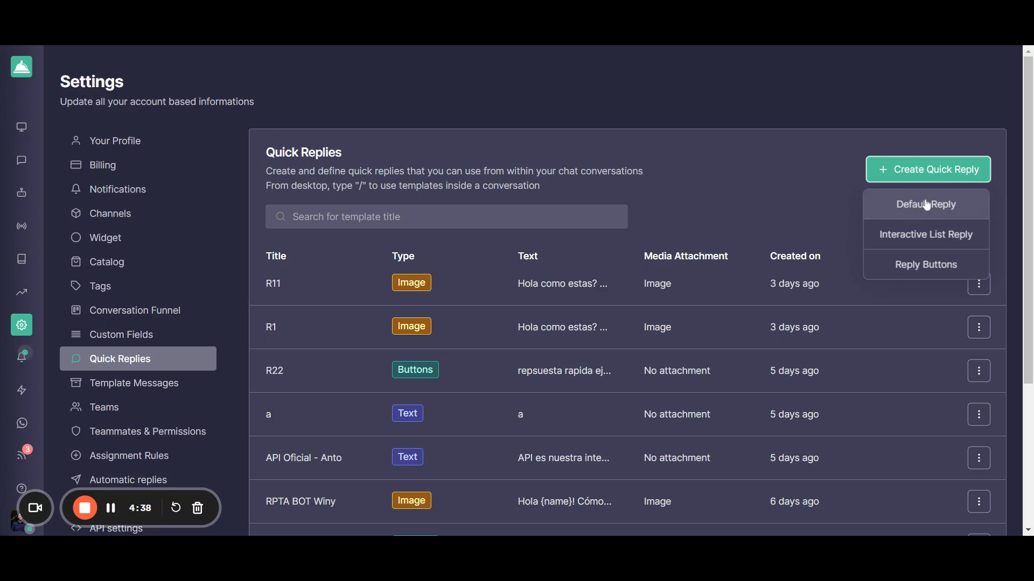
click(925, 203)
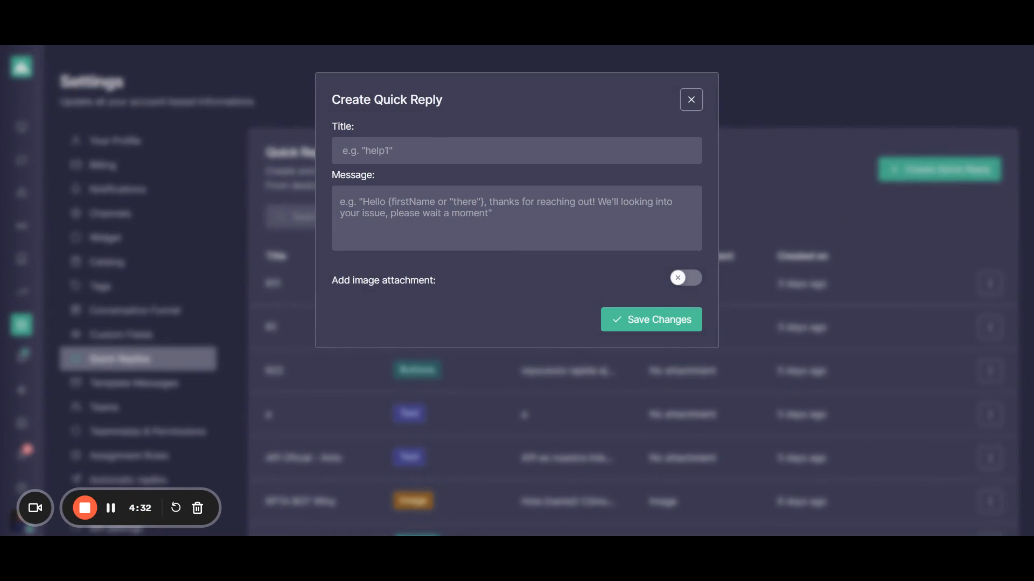
mouse_move(449, 175)
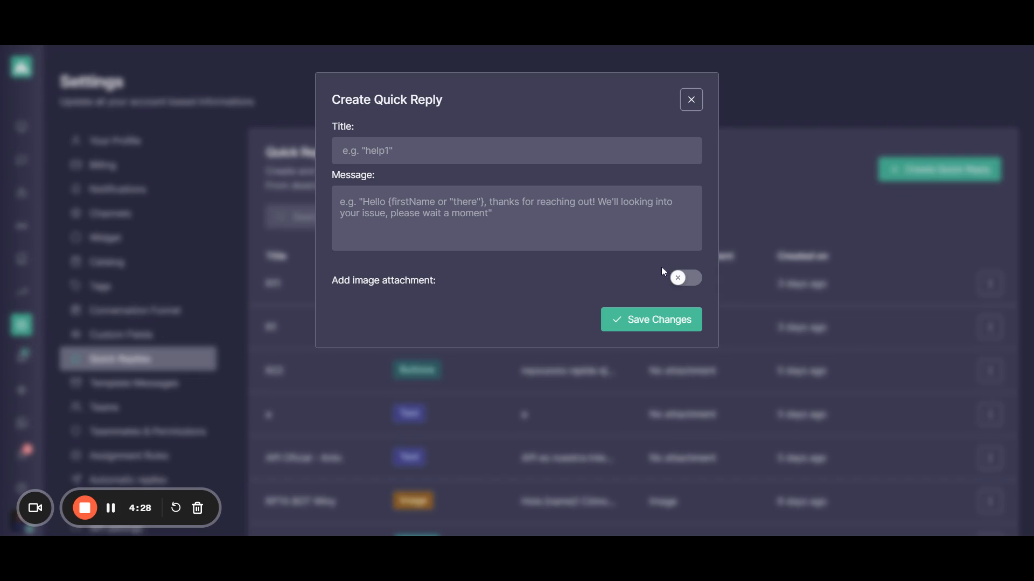
click(684, 278)
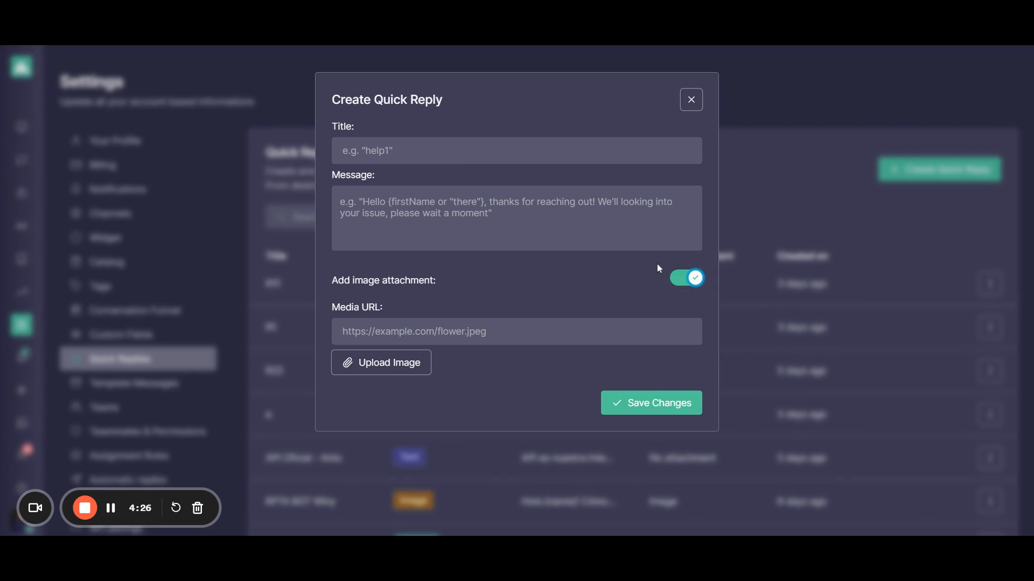
click(686, 278)
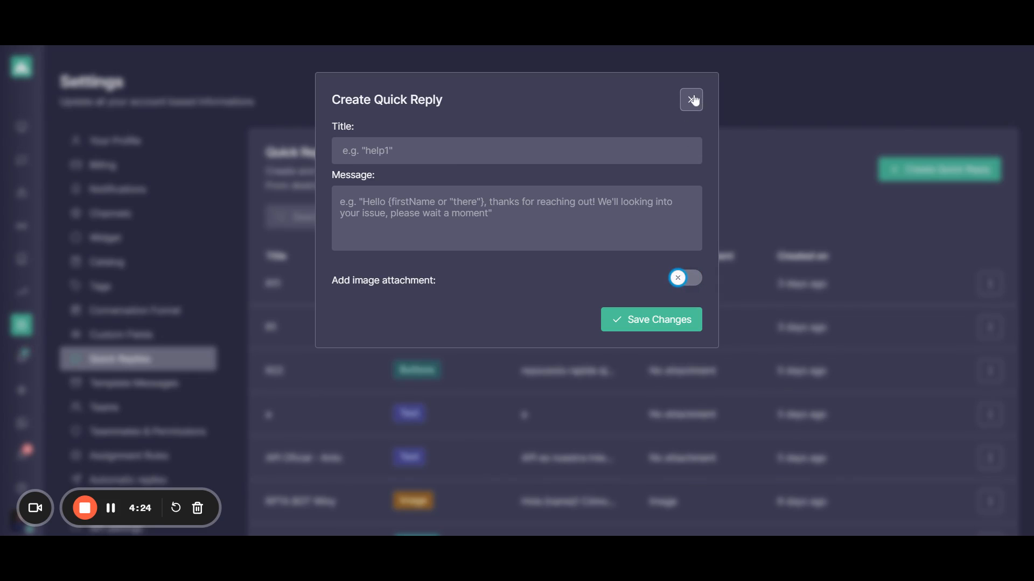
click(691, 99)
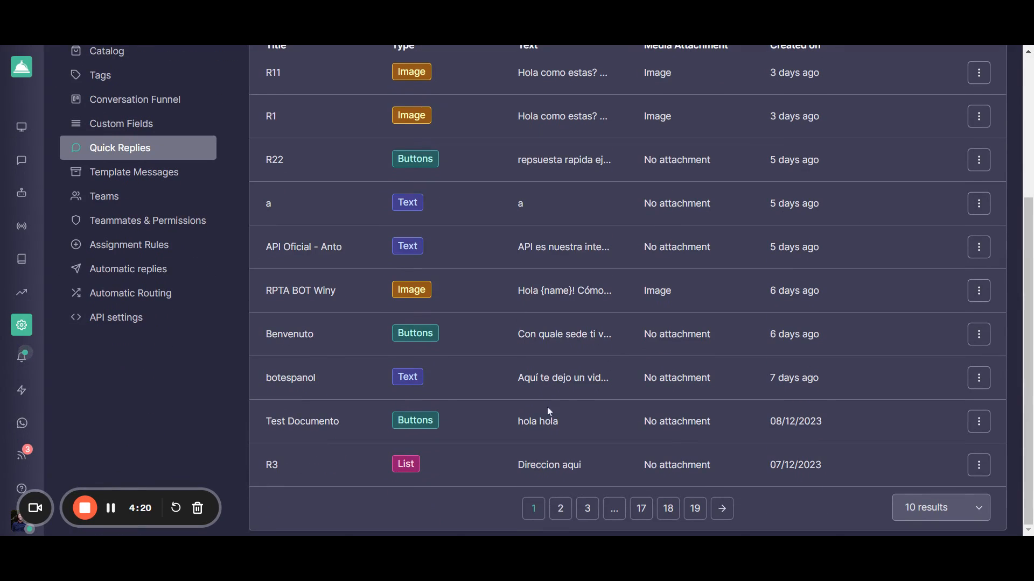
From page 2 of the quick replies, open the Test raul Type of service list reply and review its basic configuration
click(560, 508)
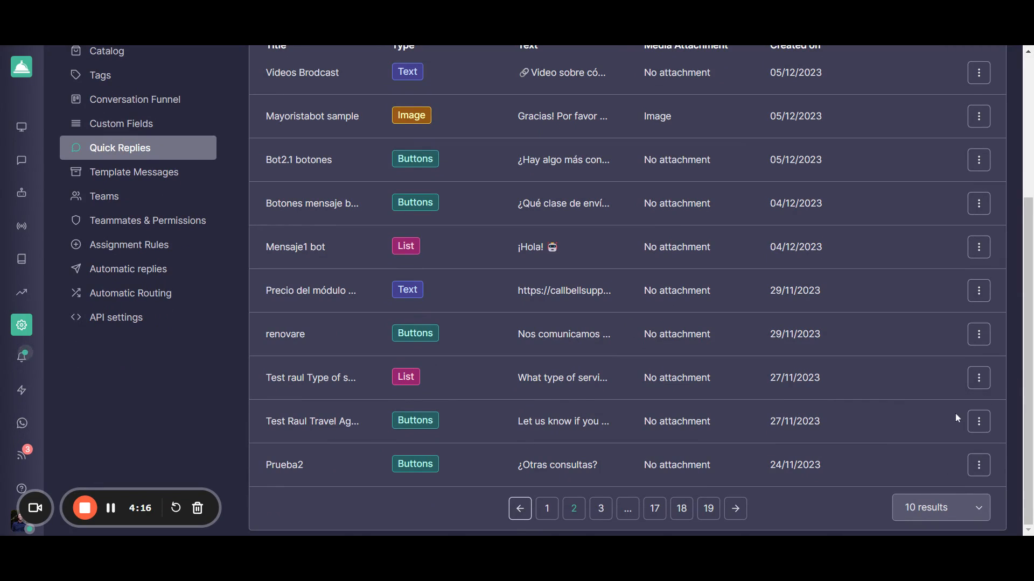
click(311, 376)
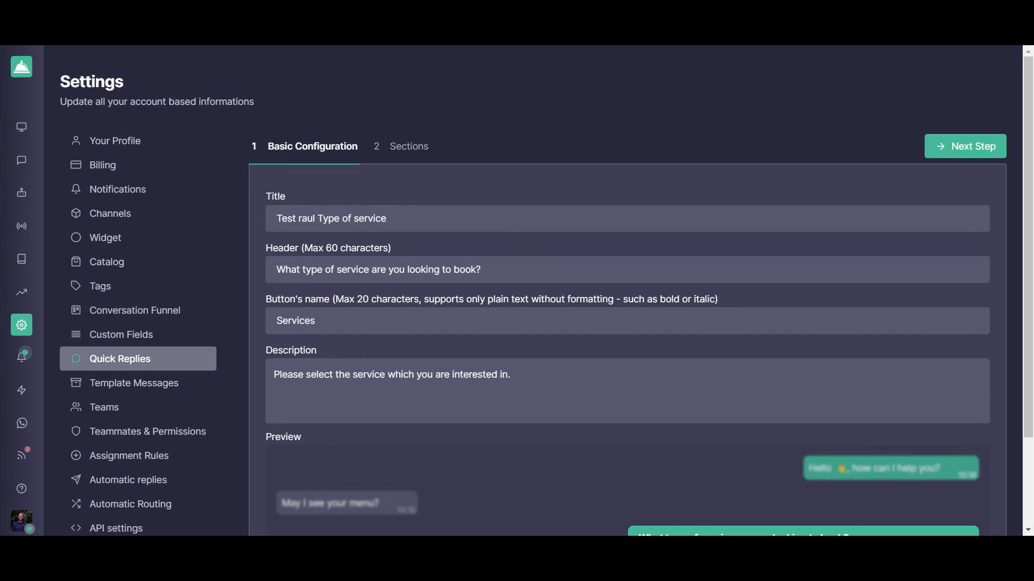
scroll(down, 3)
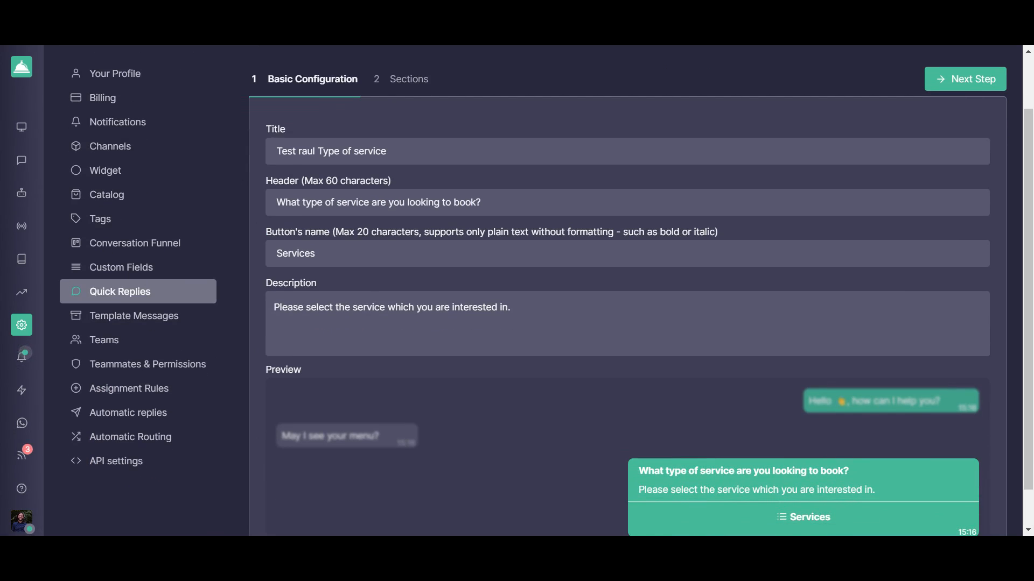
scroll(down, 3)
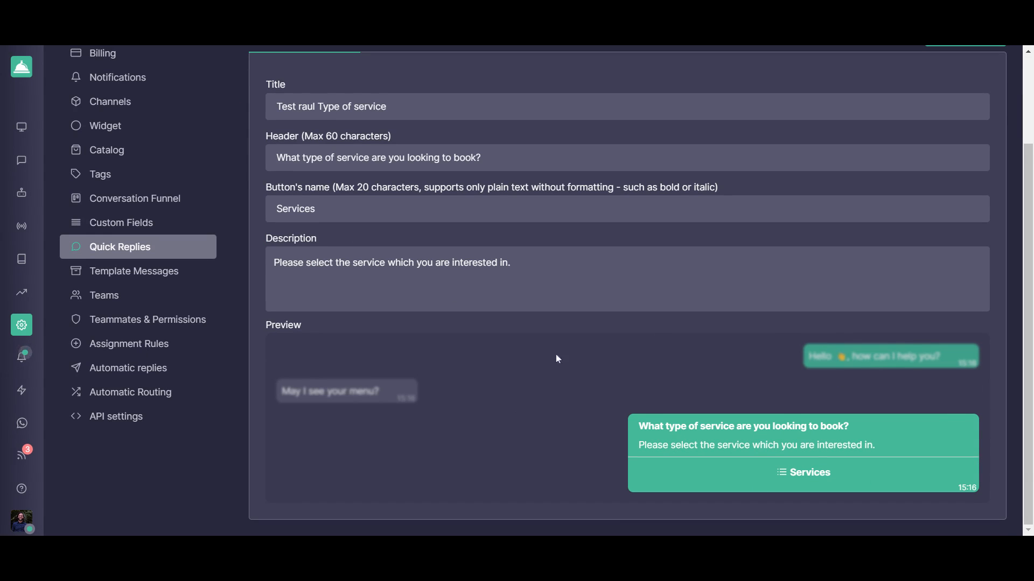
mouse_move(482, 355)
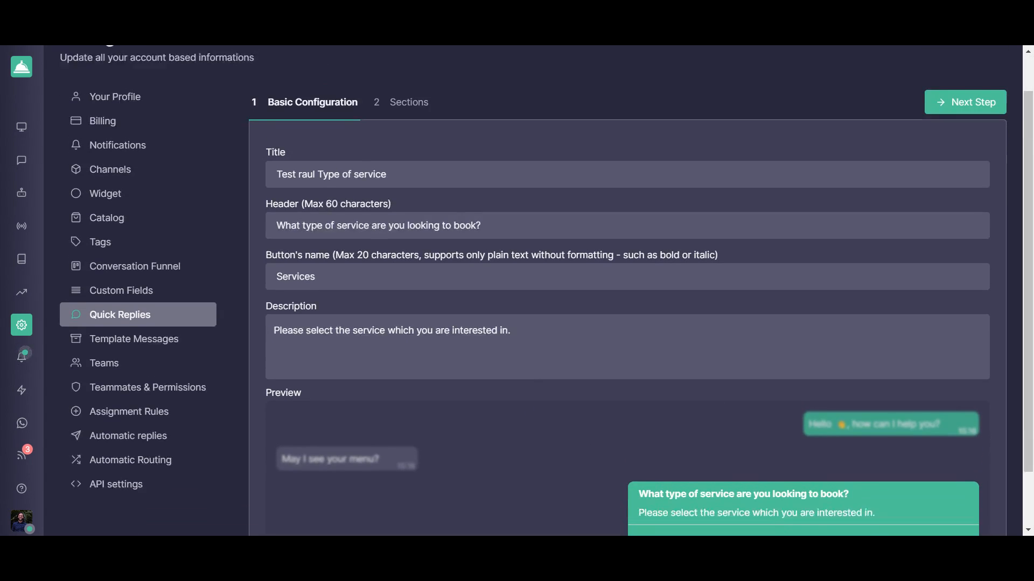
scroll(down, 3)
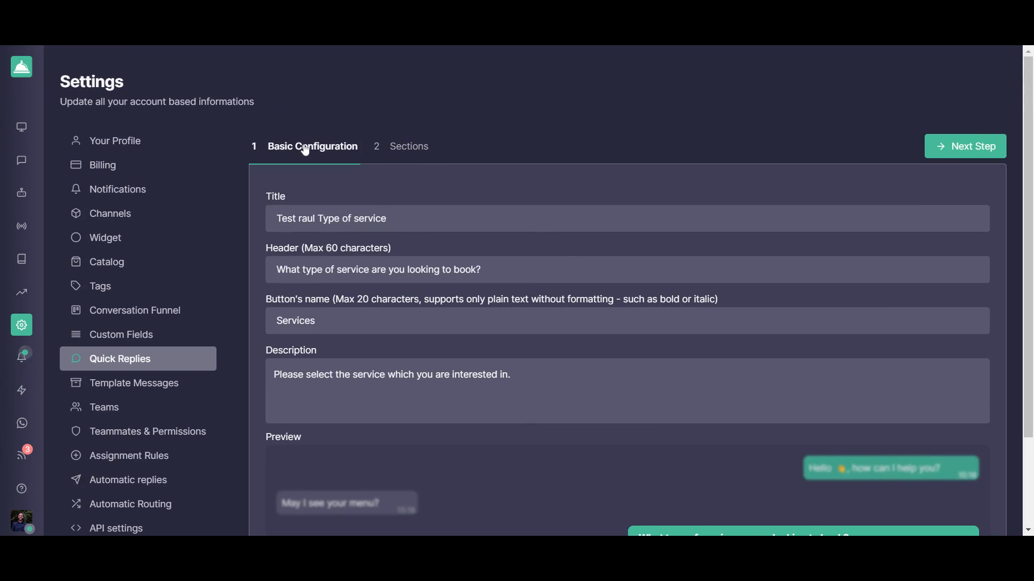
mouse_move(416, 153)
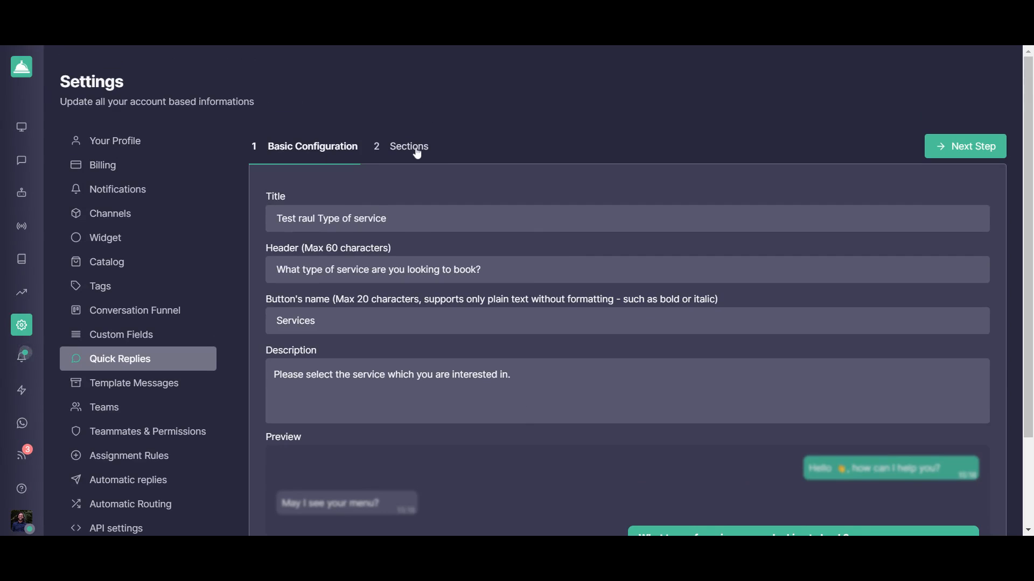
View the reply's Sections step, including Flight Booking with Change or Cancel Flight and Book Flight
click(407, 145)
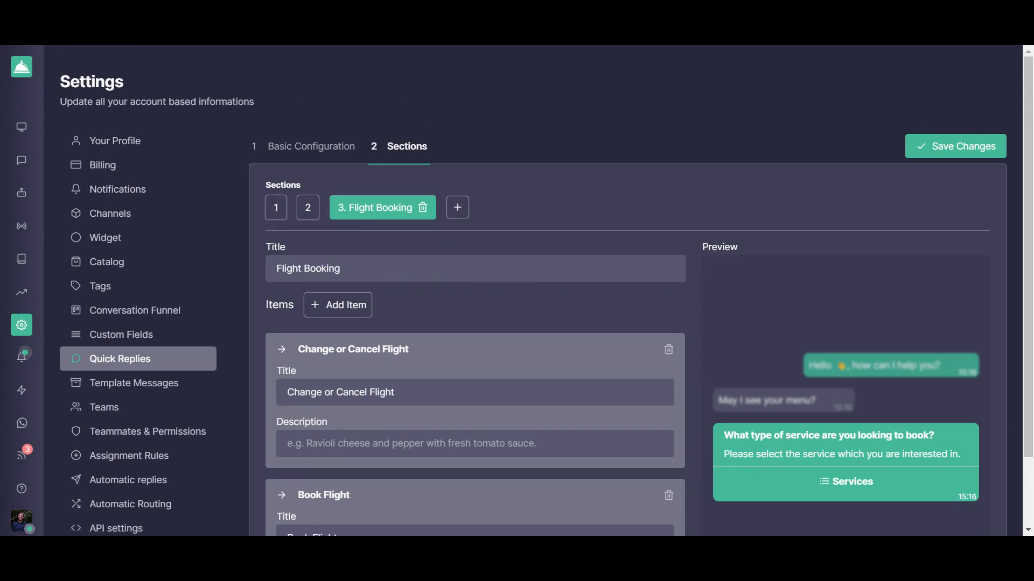
scroll(down, 3)
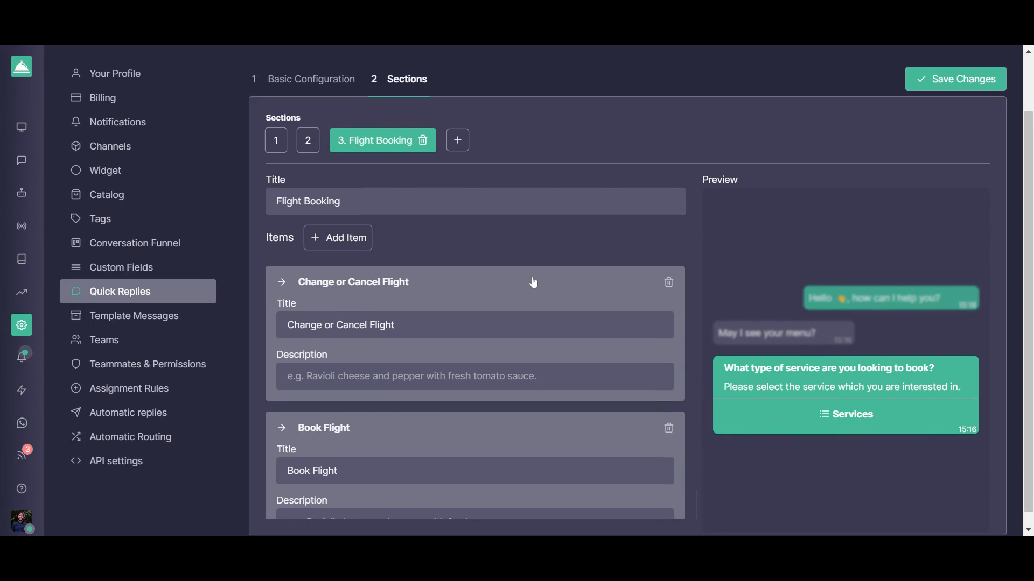
mouse_move(563, 177)
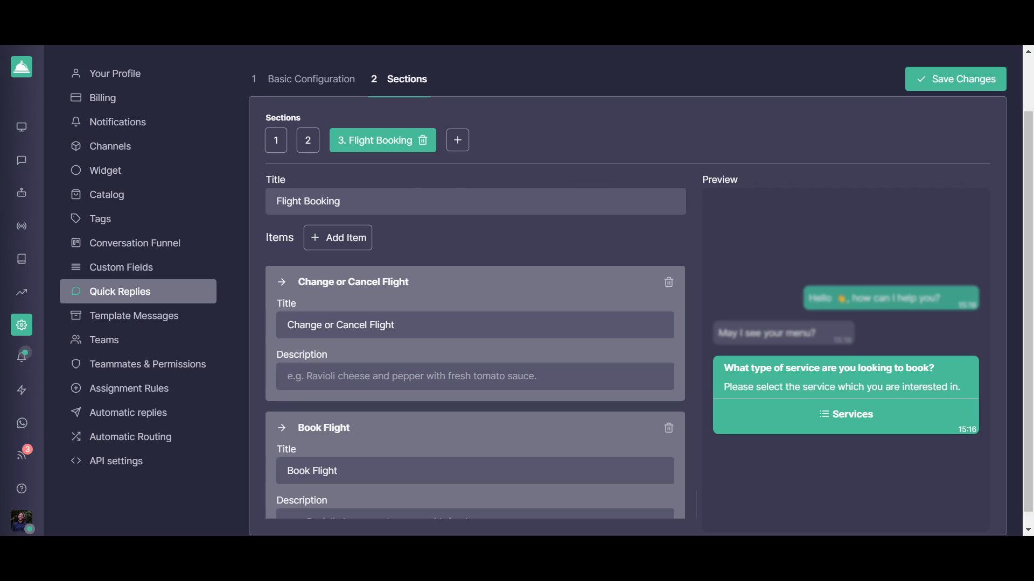
mouse_move(406, 261)
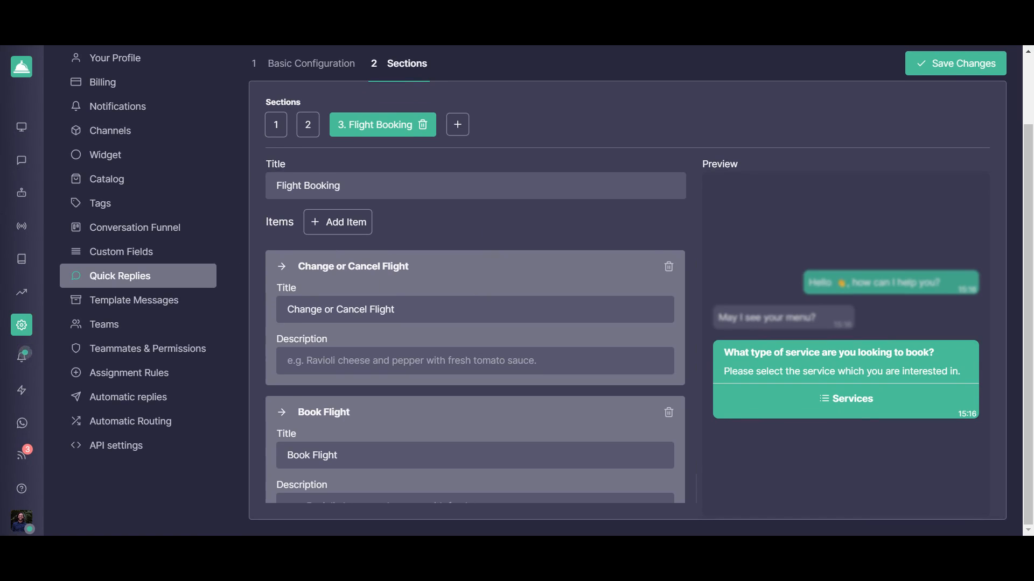
mouse_move(850, 402)
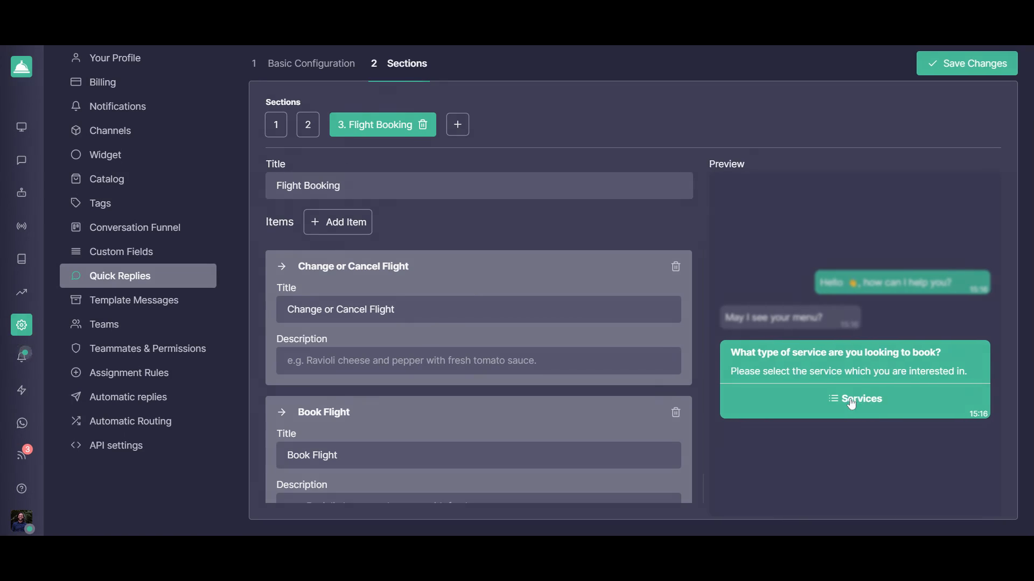
click(853, 398)
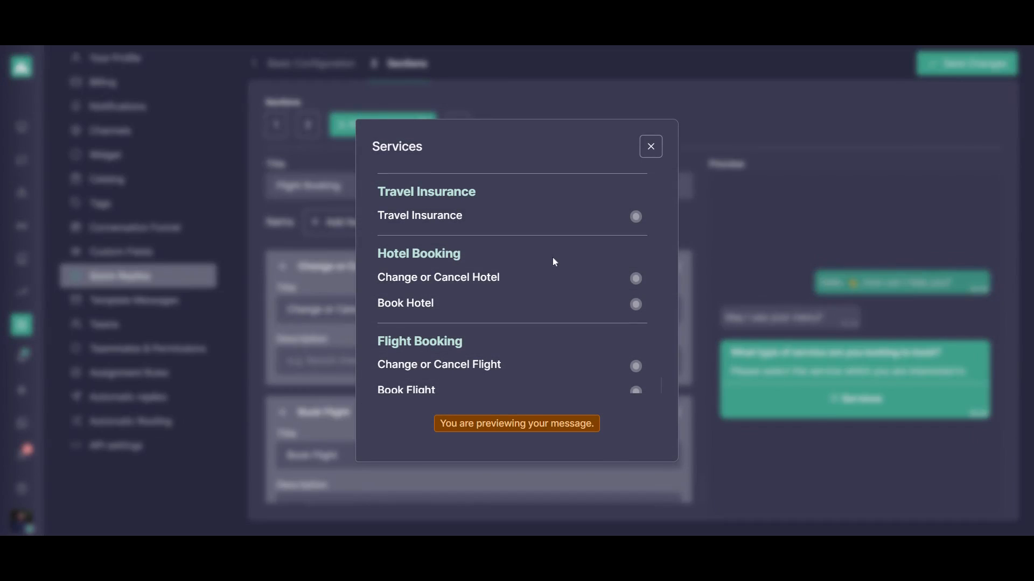
mouse_move(518, 318)
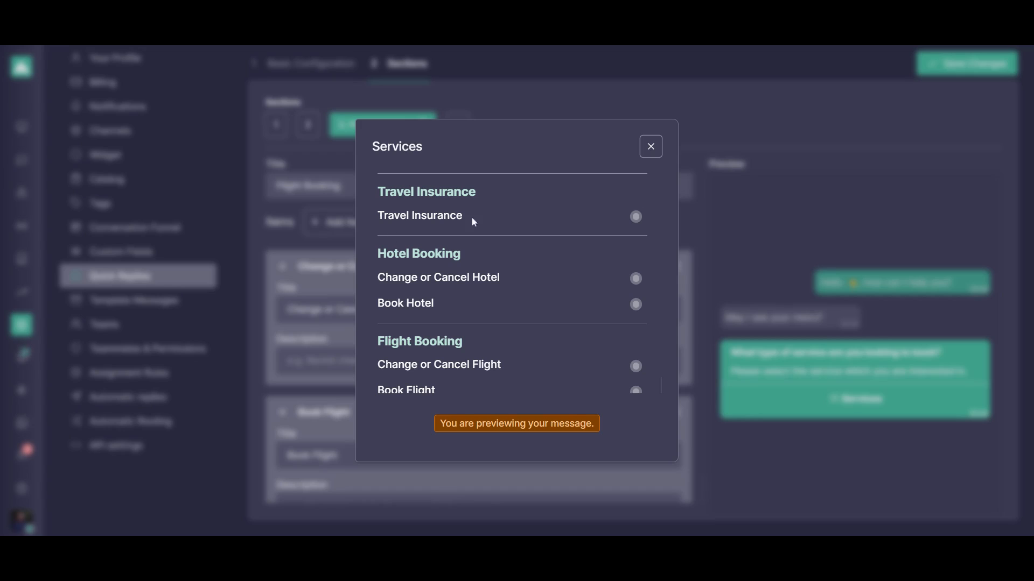
click(650, 147)
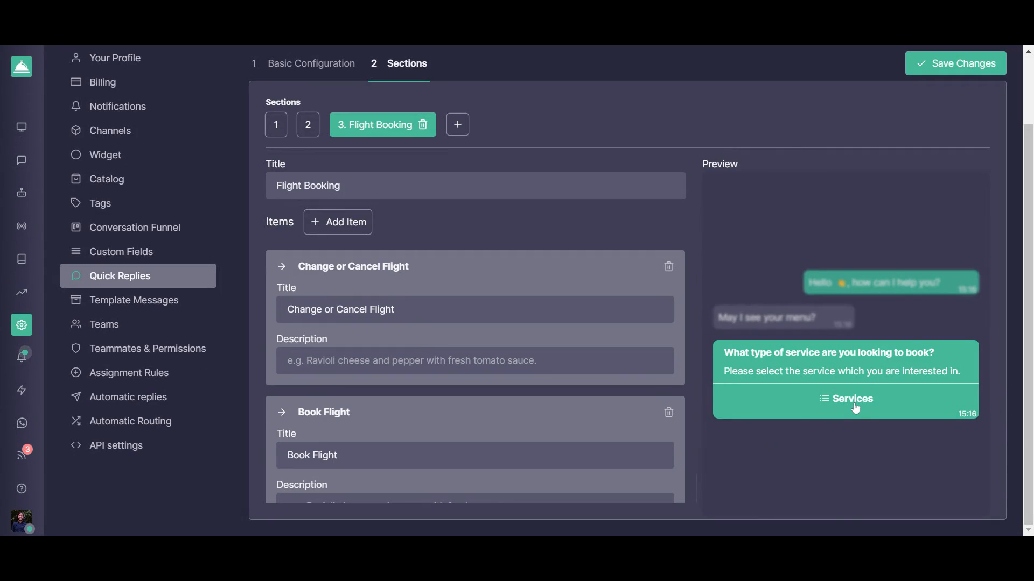
click(850, 398)
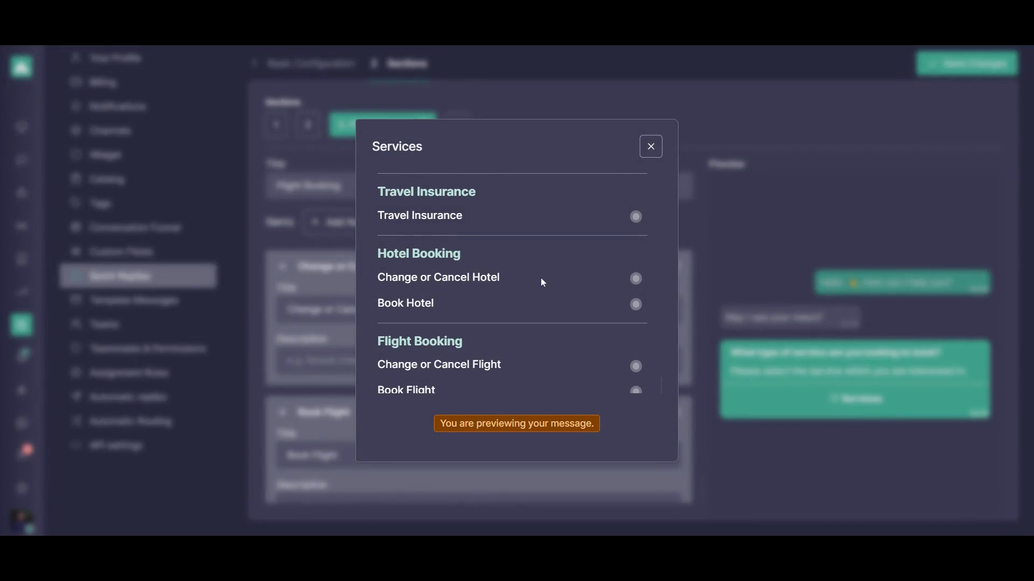
mouse_move(580, 339)
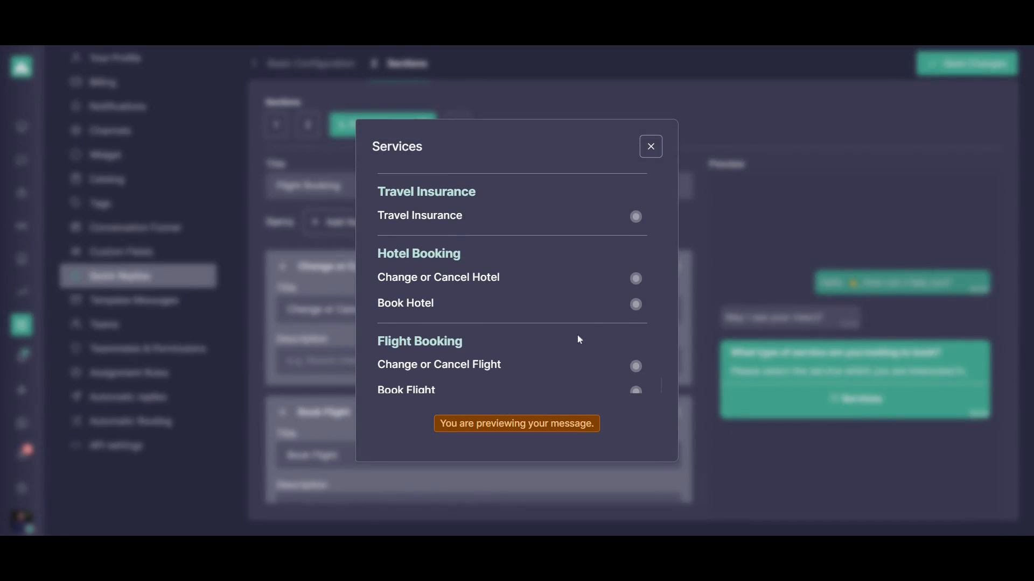
mouse_move(490, 302)
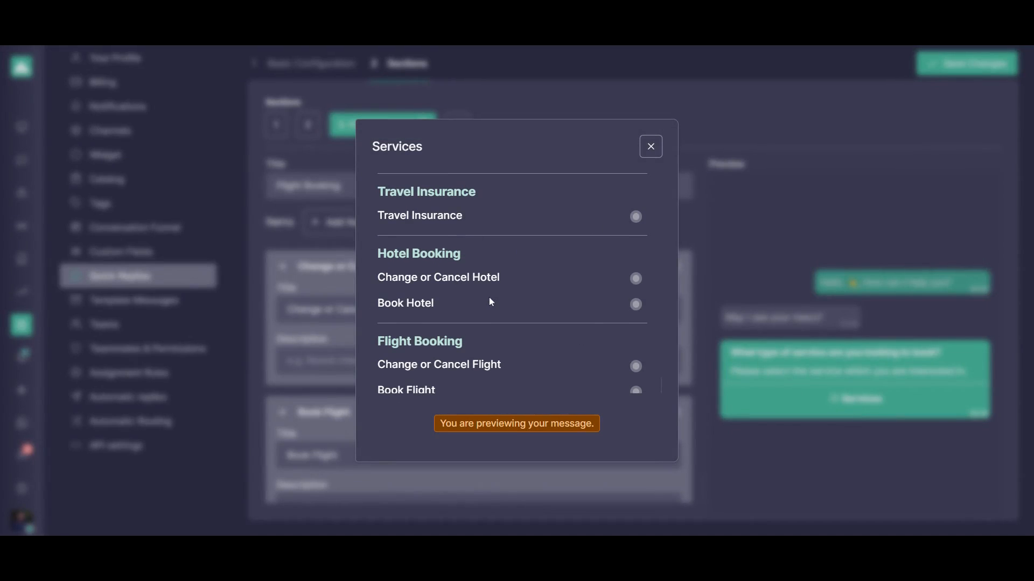
mouse_move(643, 124)
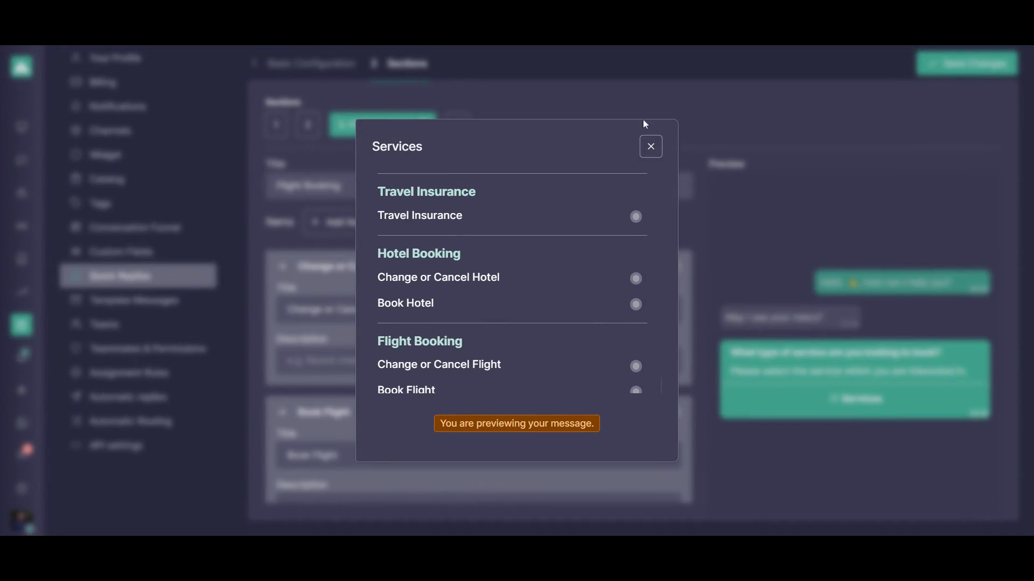
click(651, 147)
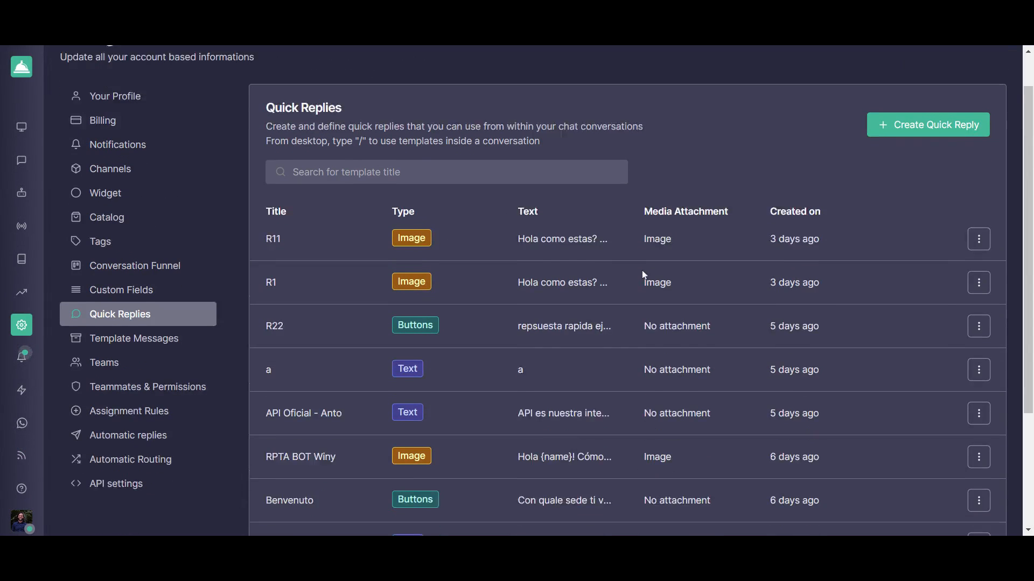
From page 2, open the Test Raul Travel Agency 1 reply-buttons quick reply for editing via its row menu
scroll(down, 3)
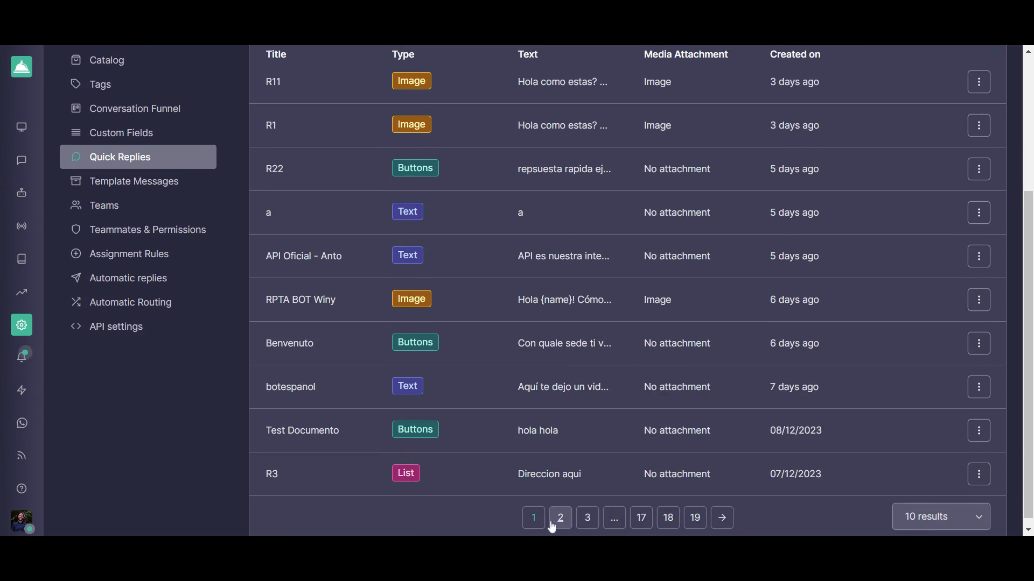
click(560, 517)
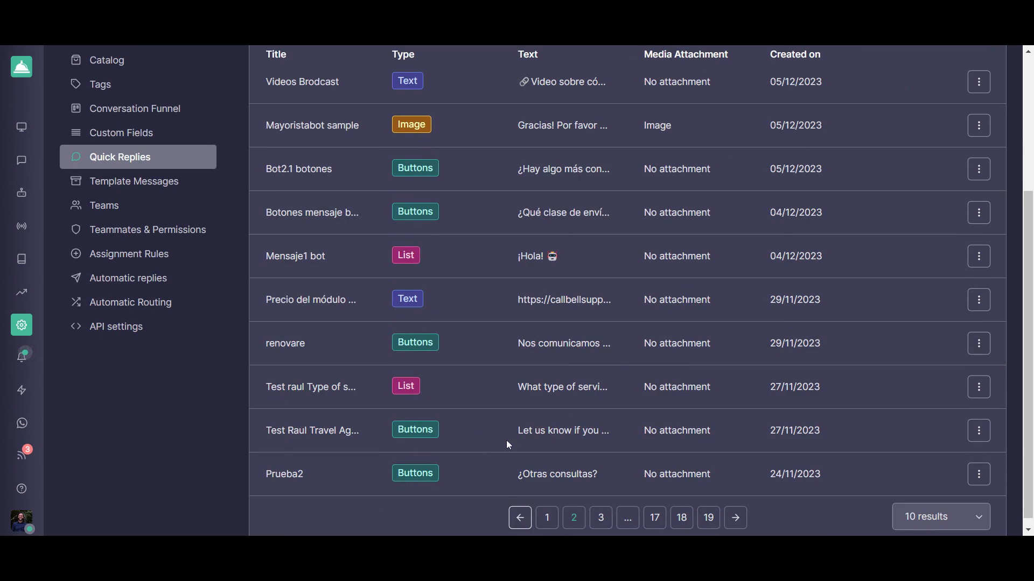
click(978, 431)
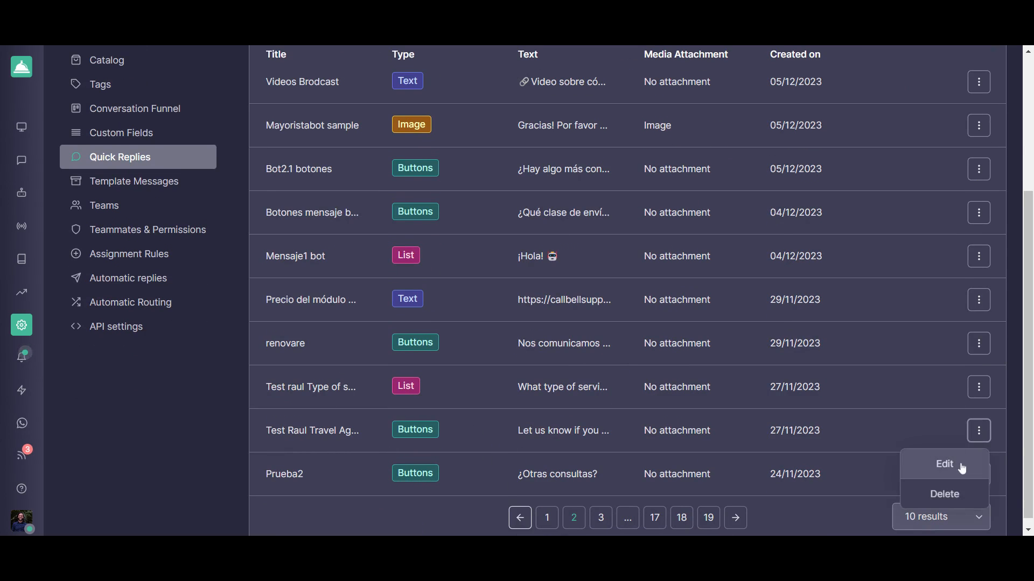
click(943, 464)
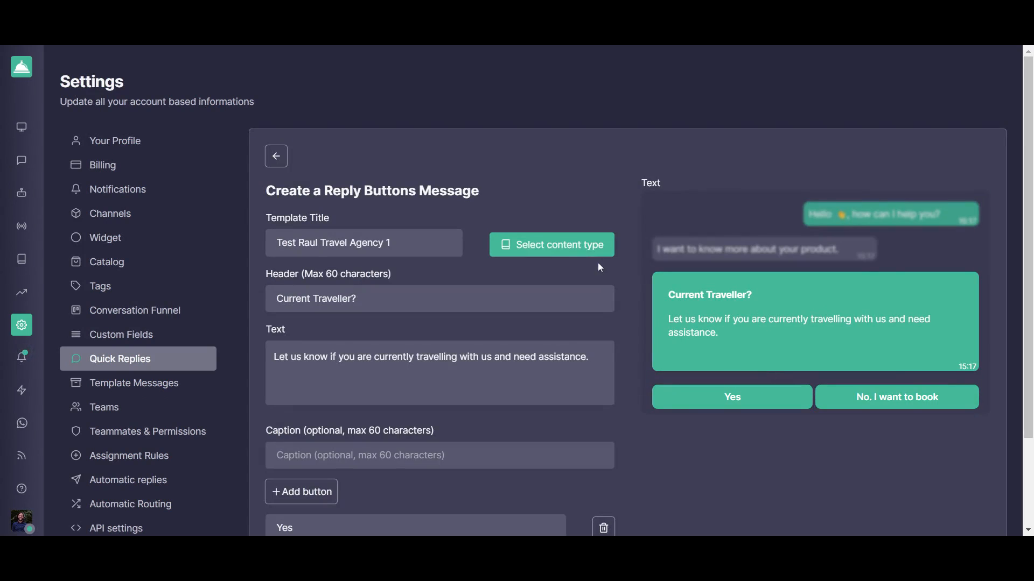
scroll(down, 3)
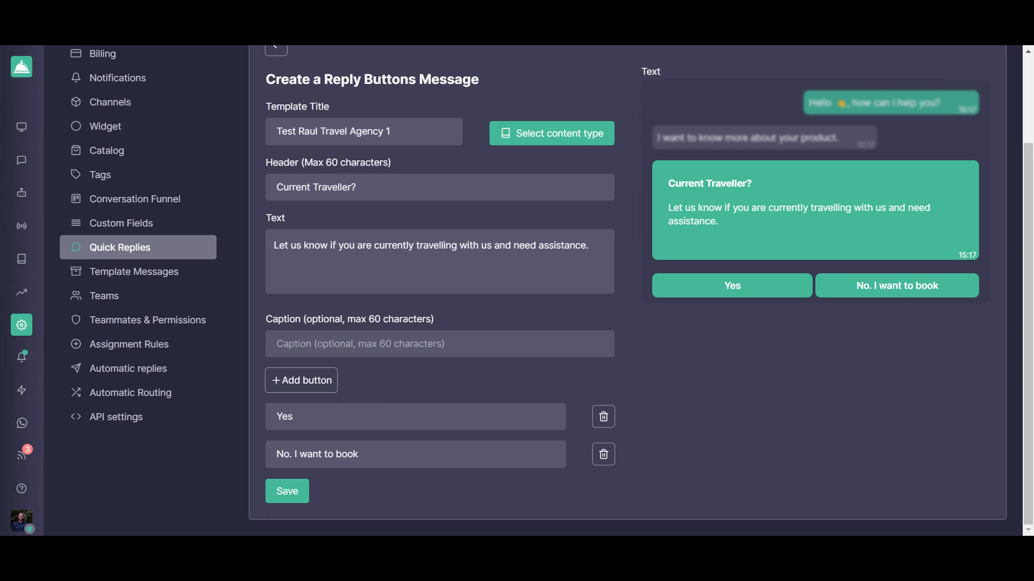
mouse_move(300, 380)
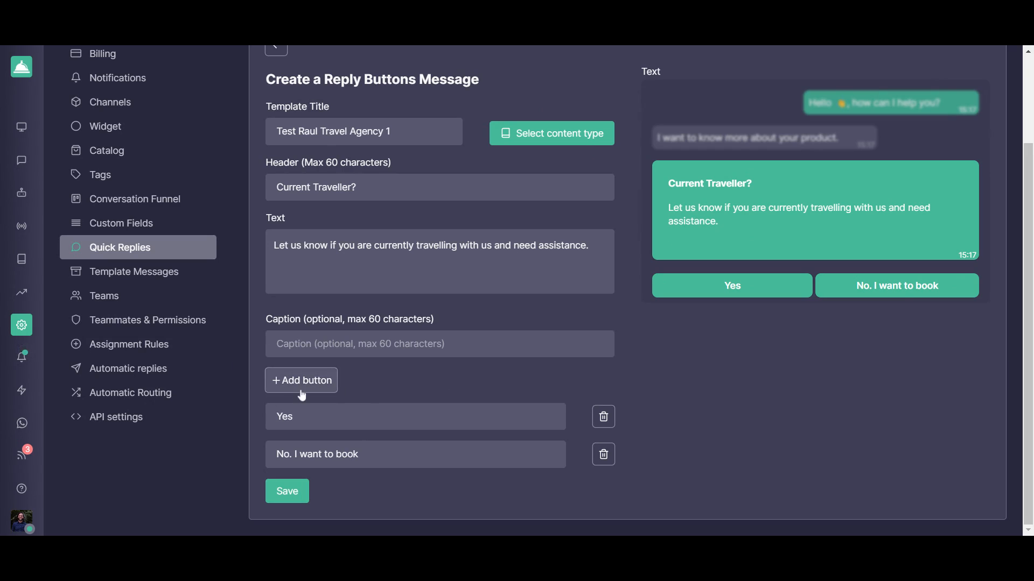
Add a third reply button labelled 'Yes please' beneath Yes and No
click(300, 380)
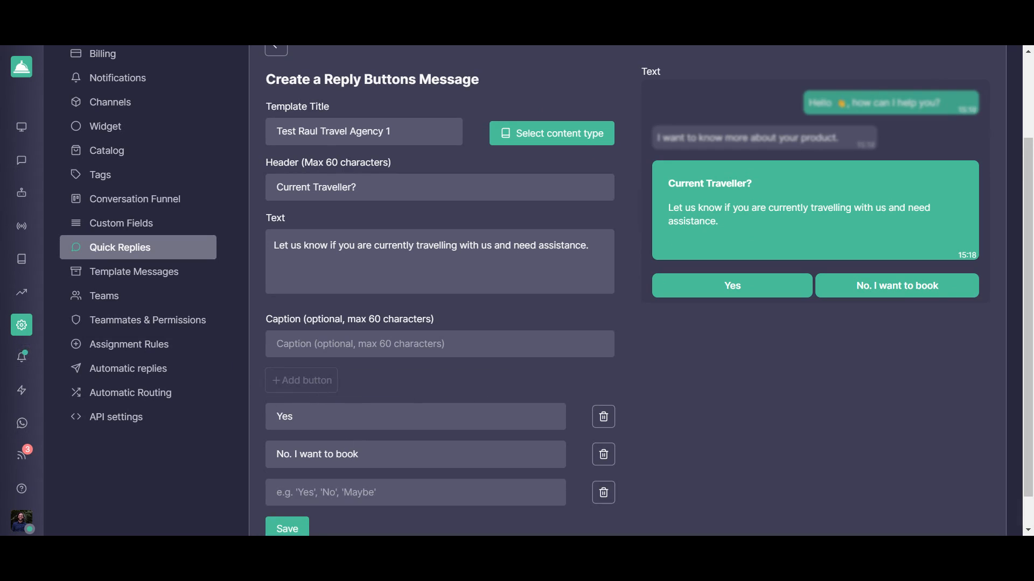
click(414, 492)
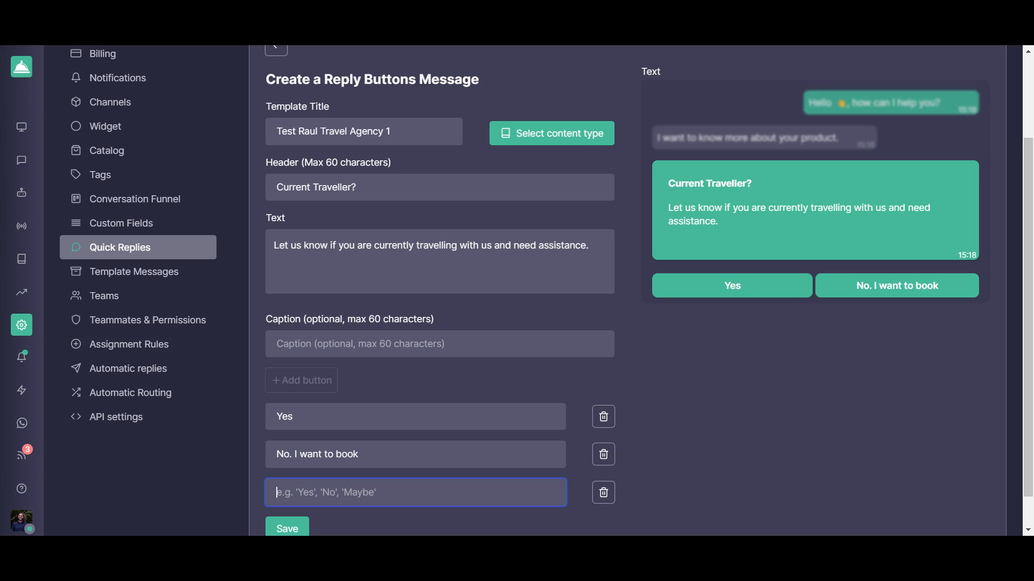
text(Yes please)
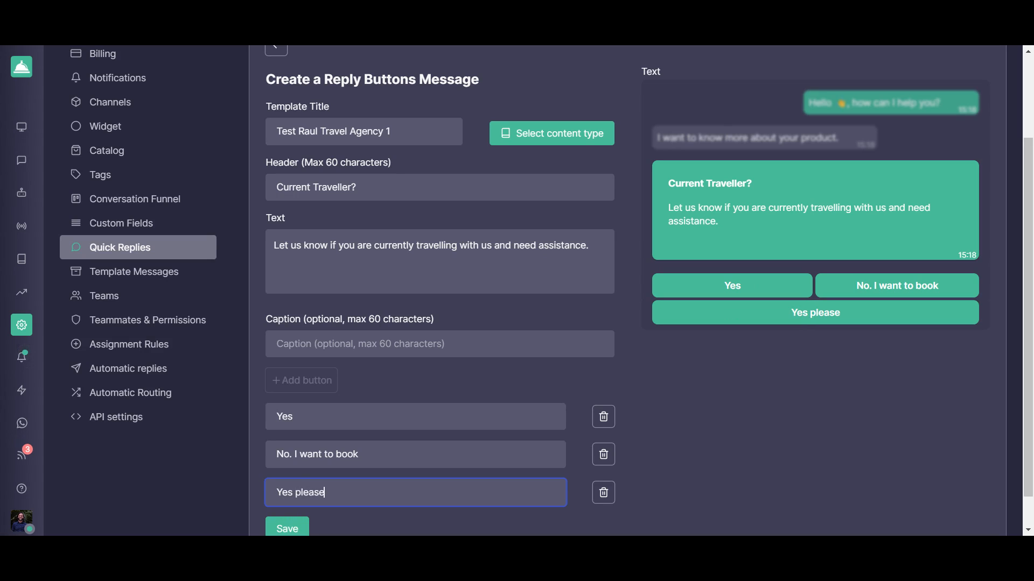
mouse_move(883, 415)
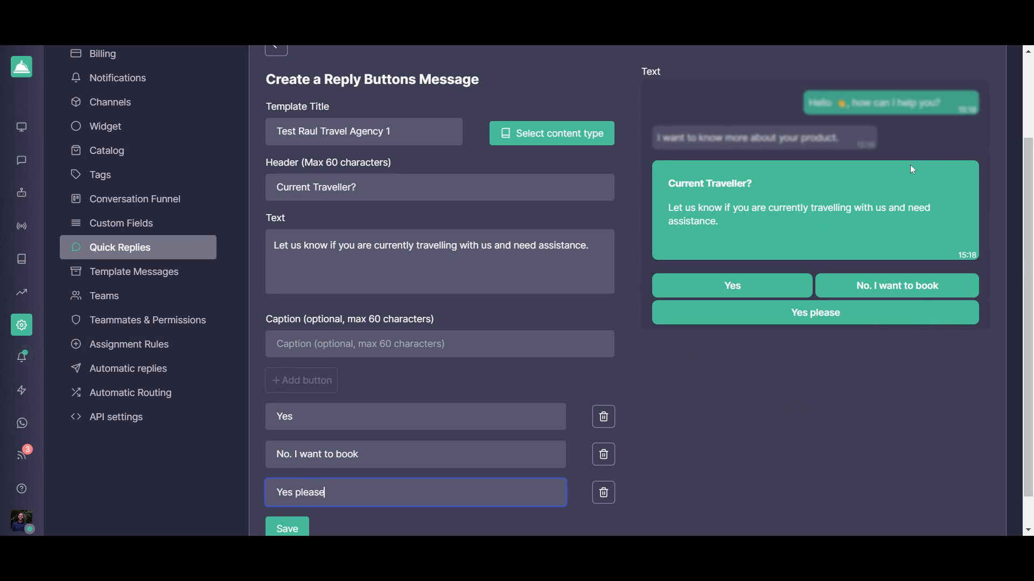
mouse_move(903, 193)
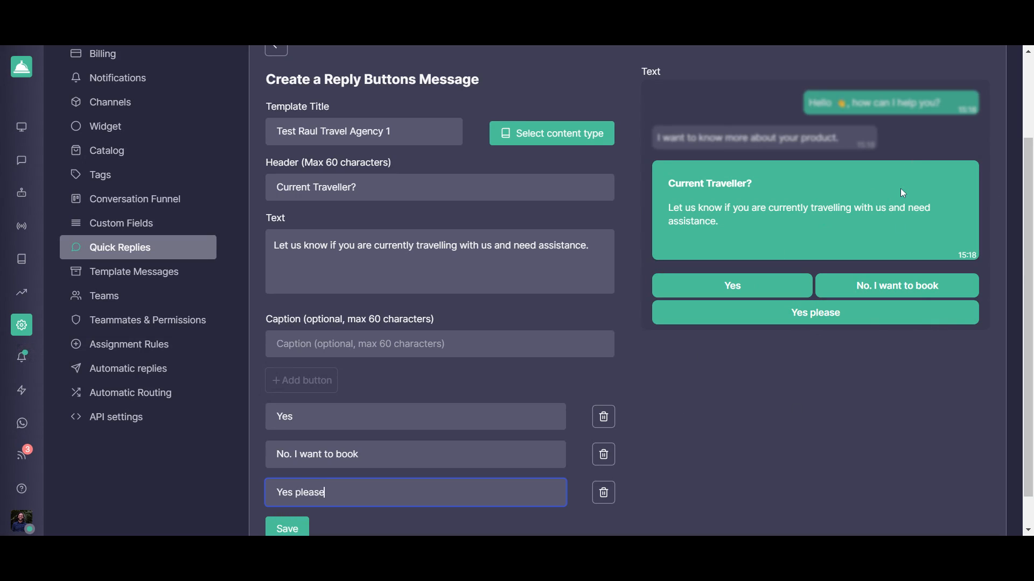
mouse_move(856, 177)
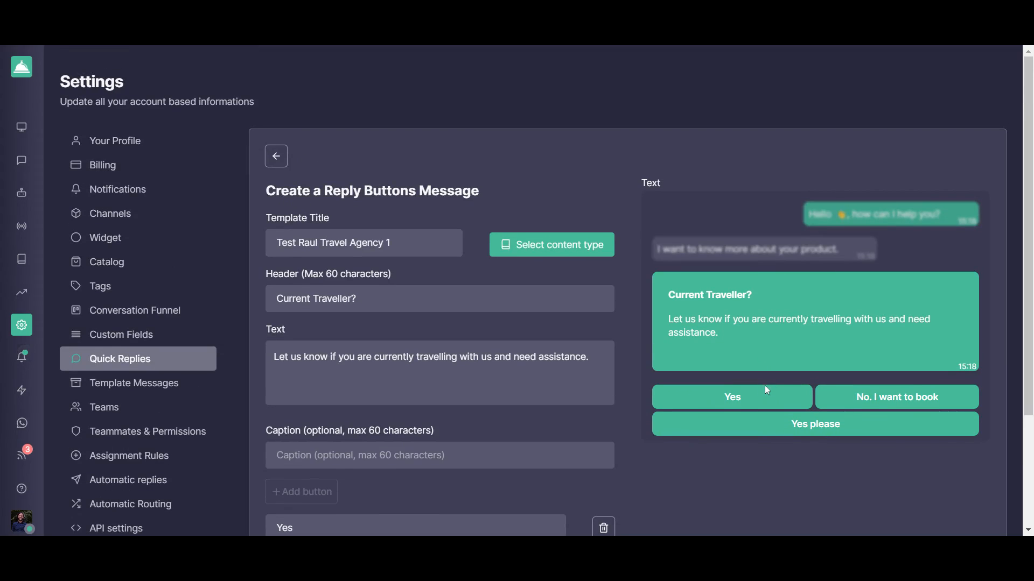
Review the header content types, then return to the Quick Replies list
scroll(down, 3)
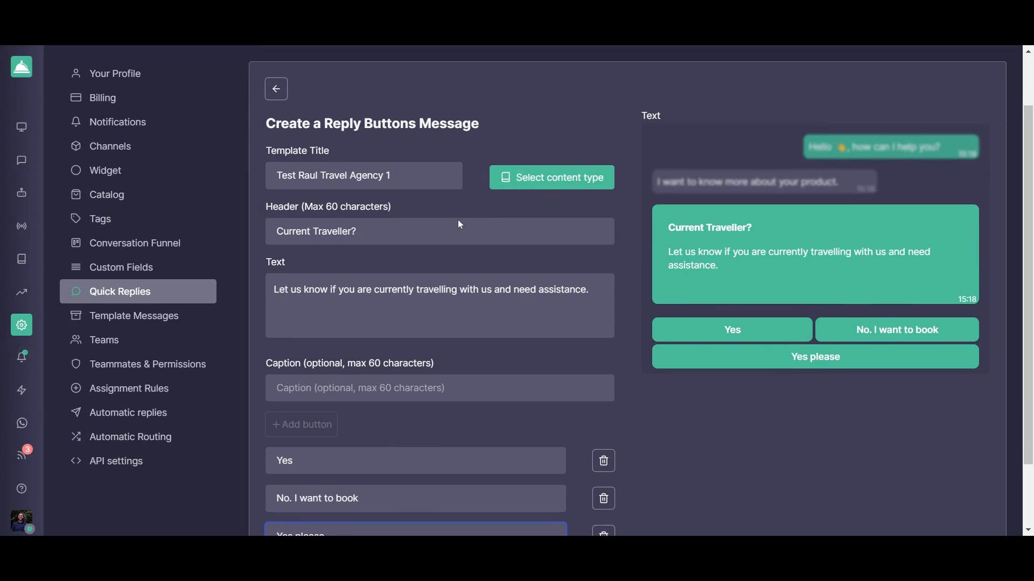
mouse_move(550, 176)
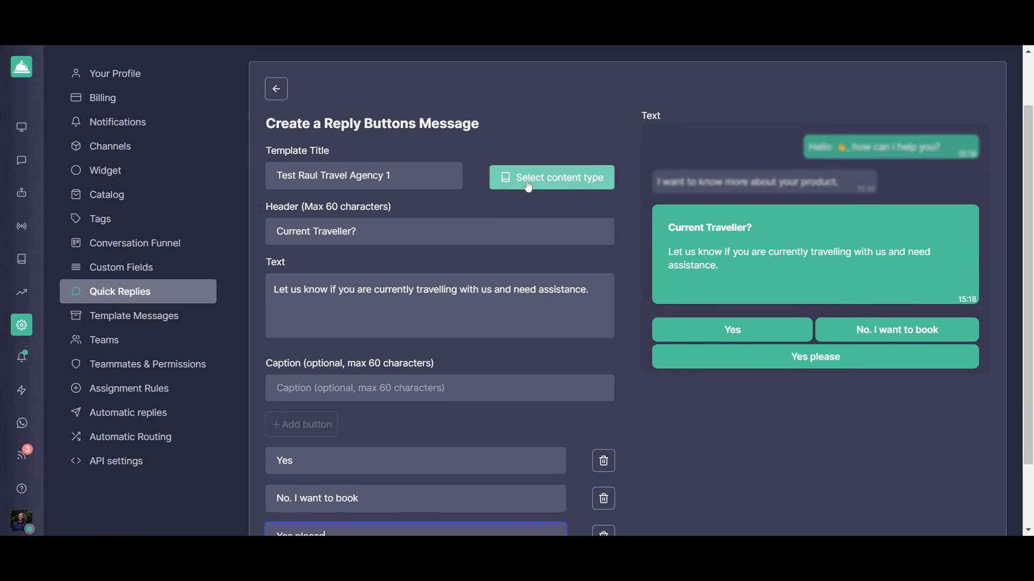
click(552, 176)
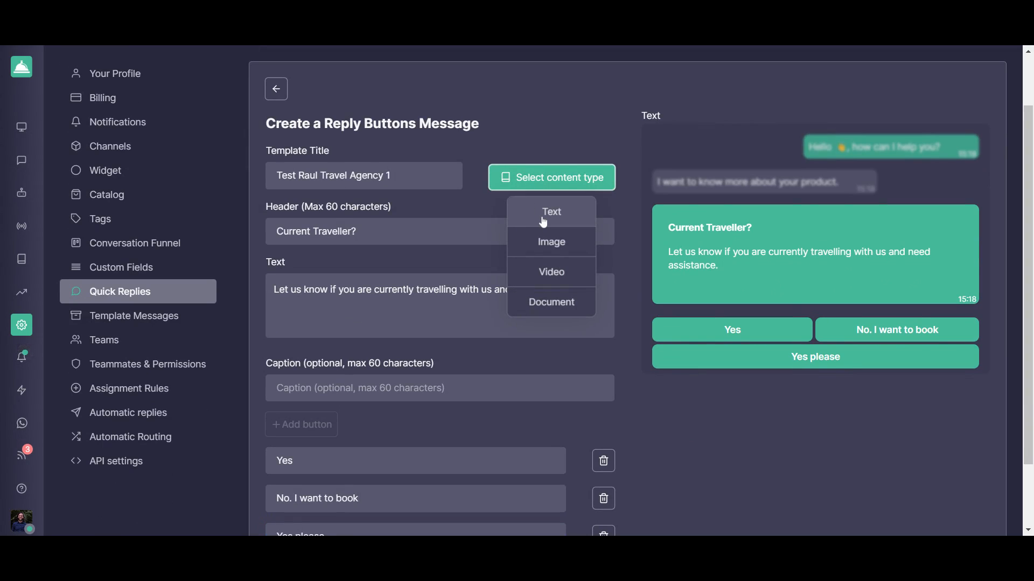
mouse_move(530, 265)
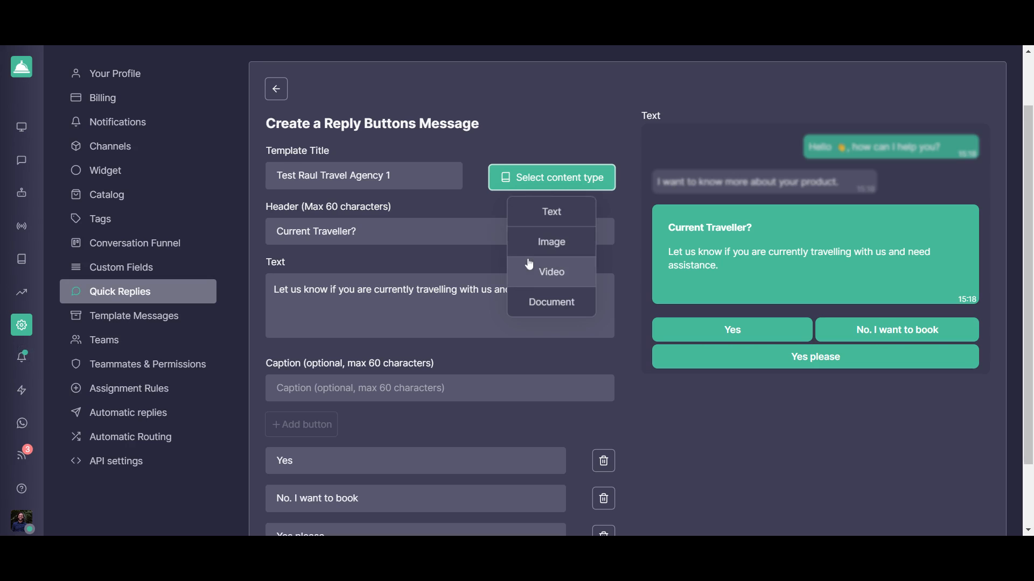
mouse_move(571, 145)
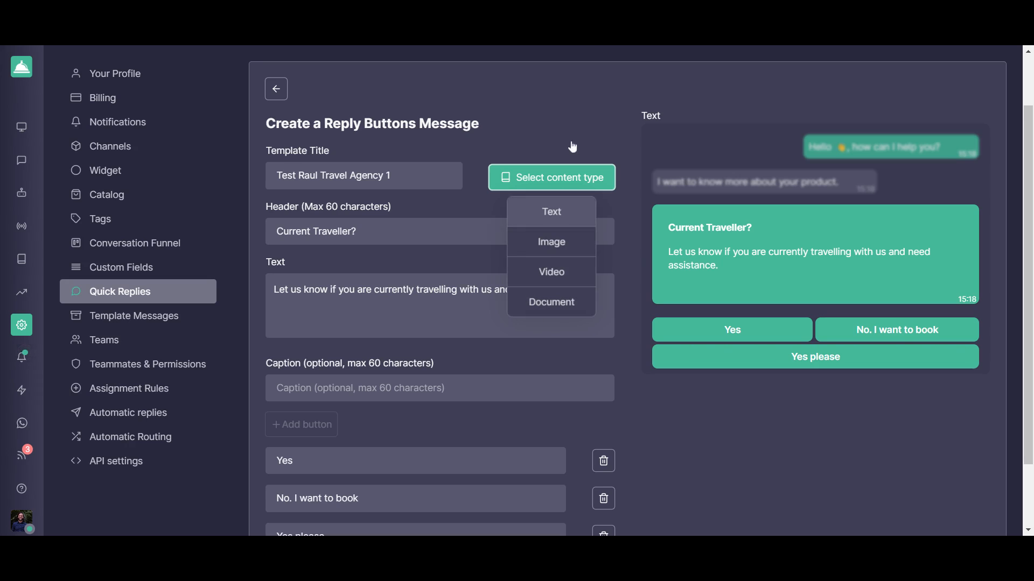
mouse_move(550, 132)
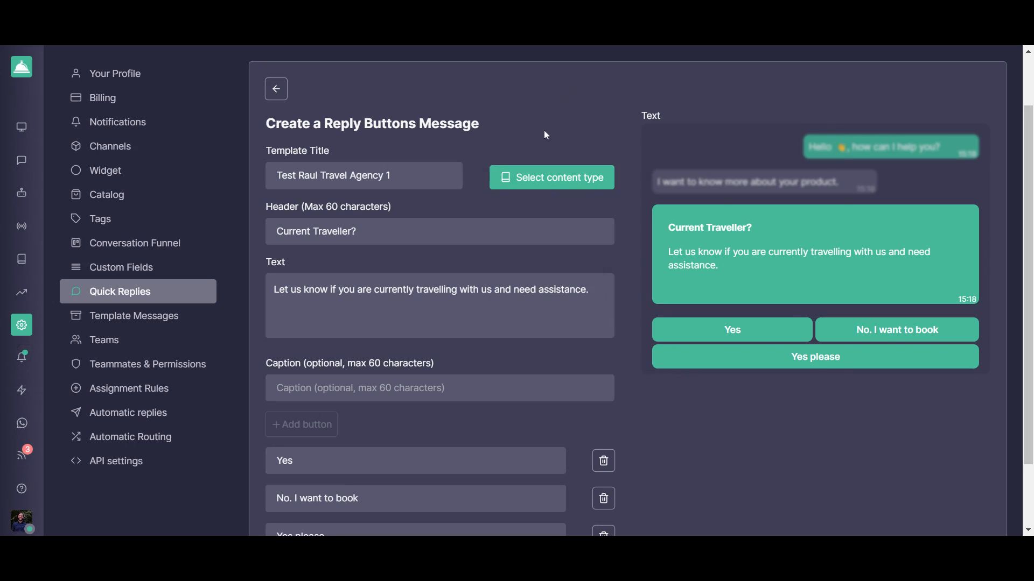
click(277, 88)
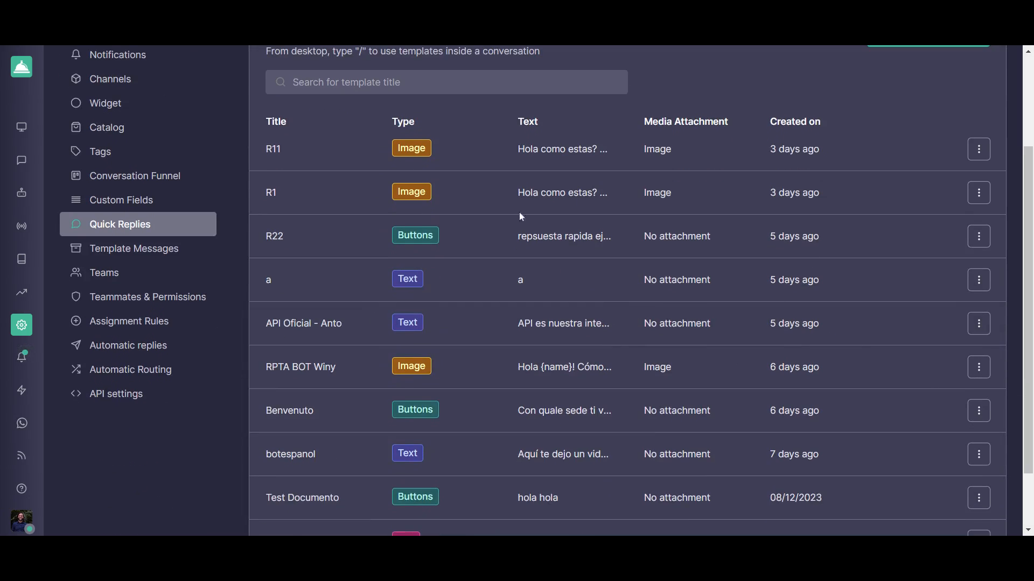
Scroll through the Quick Replies table before moving to the Bots page
scroll(down, 3)
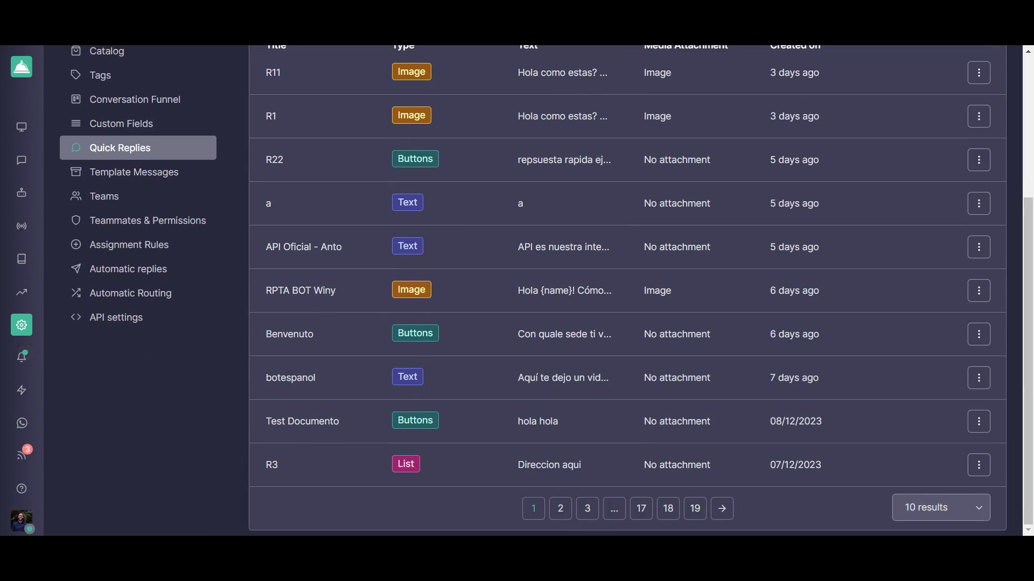
mouse_move(471, 380)
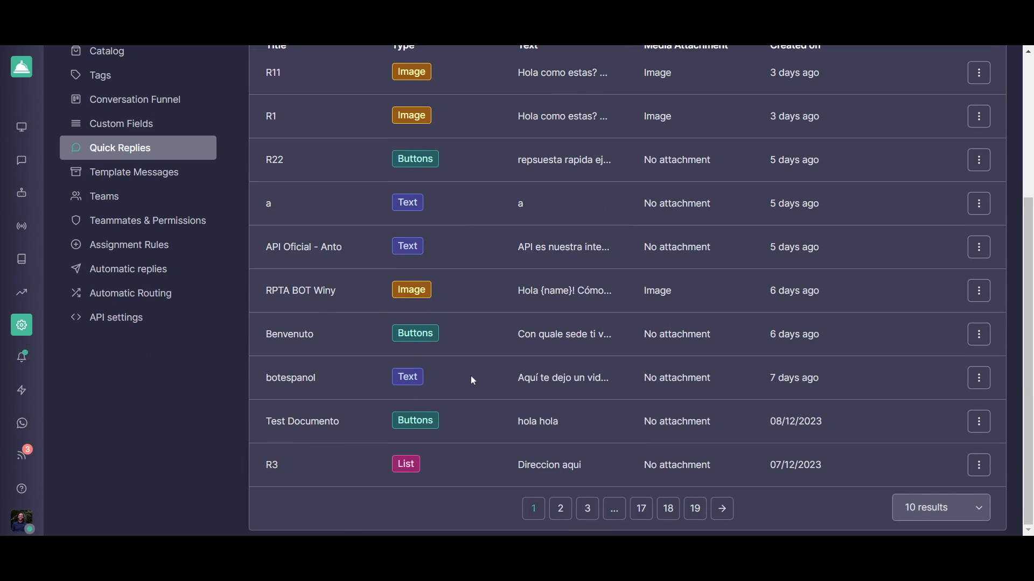
mouse_move(22, 191)
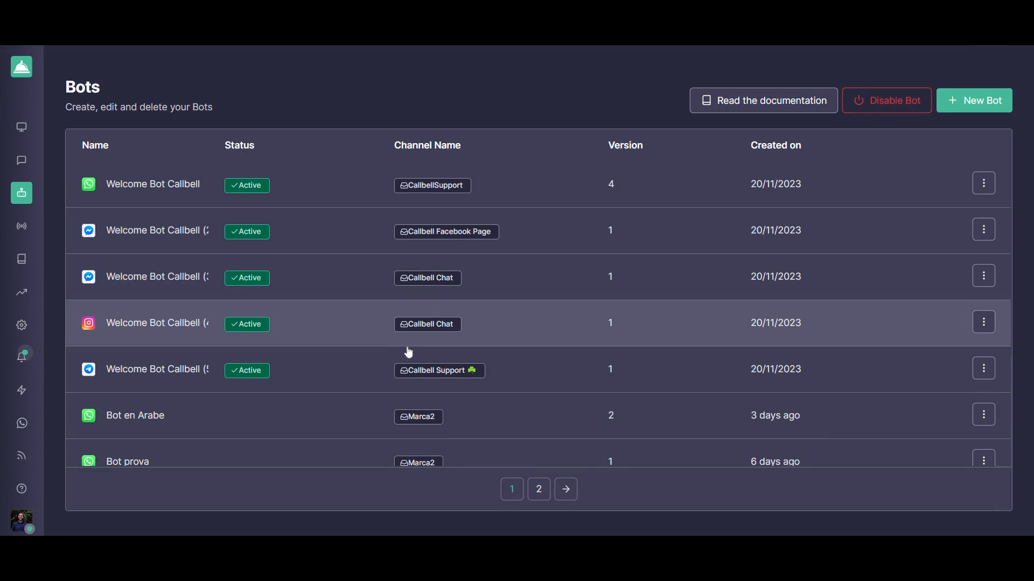
scroll(down, 3)
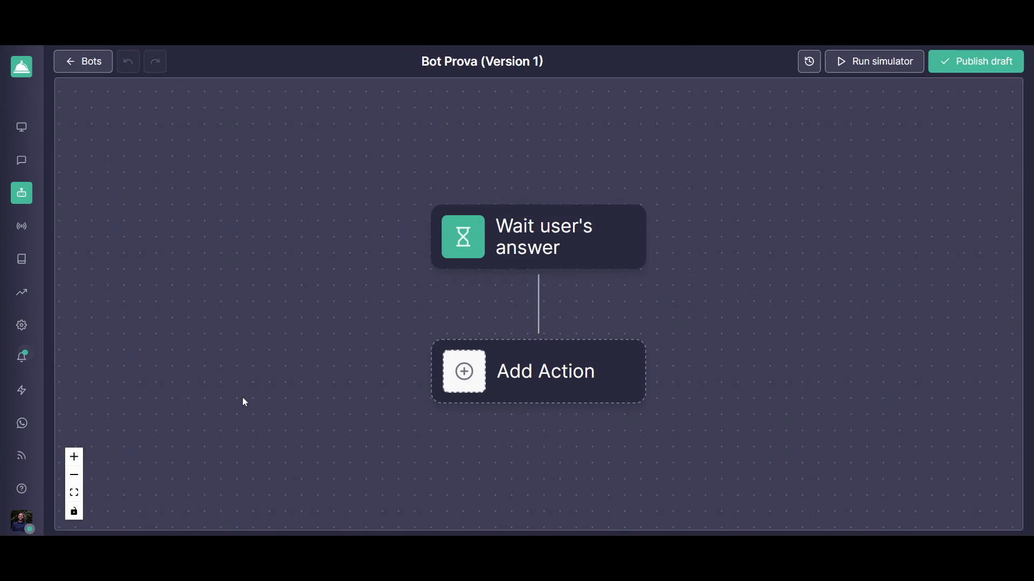
mouse_move(757, 300)
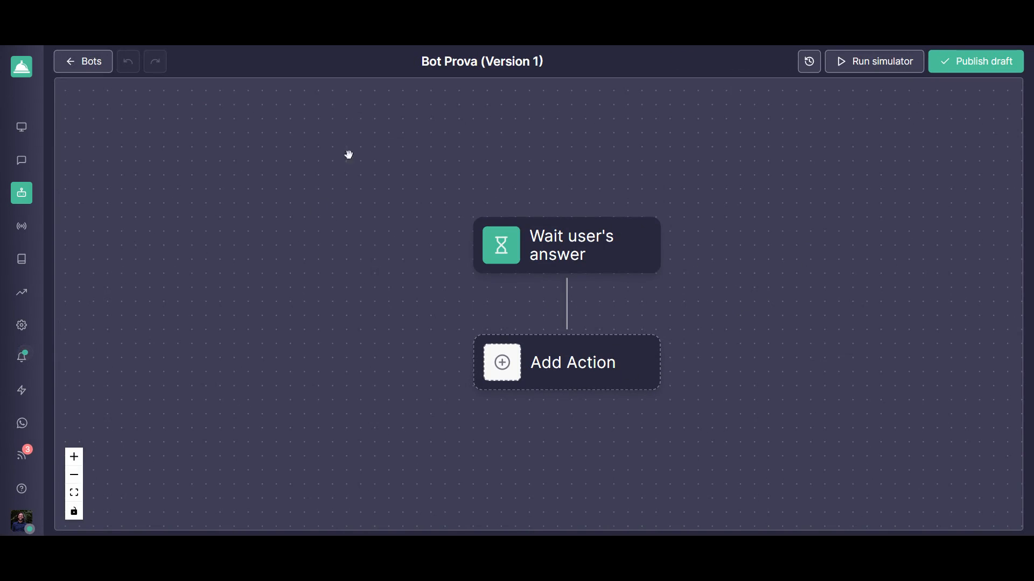
mouse_move(624, 355)
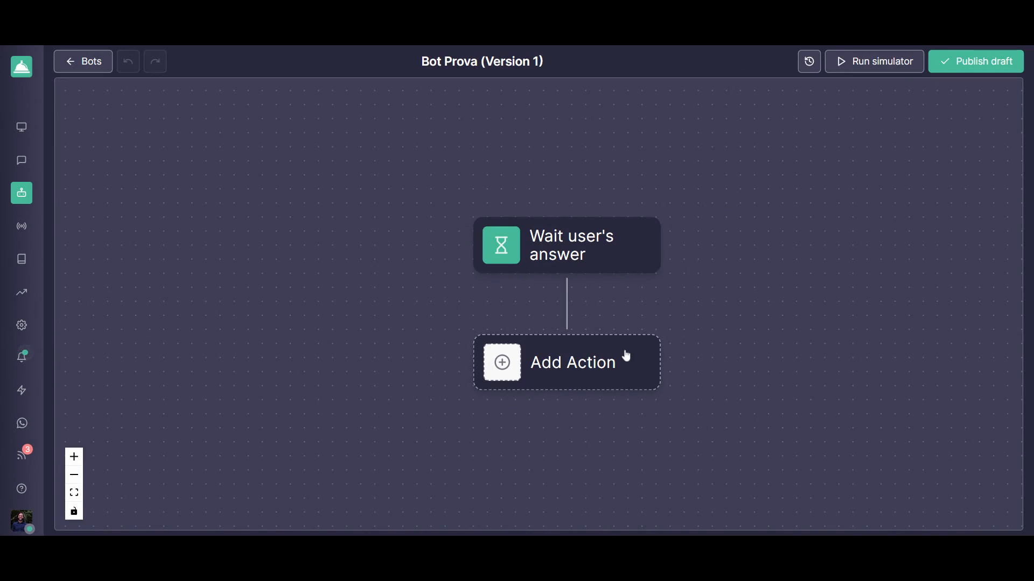
Show the catalogue of actions for the empty step in the Bot Prova flow
click(571, 363)
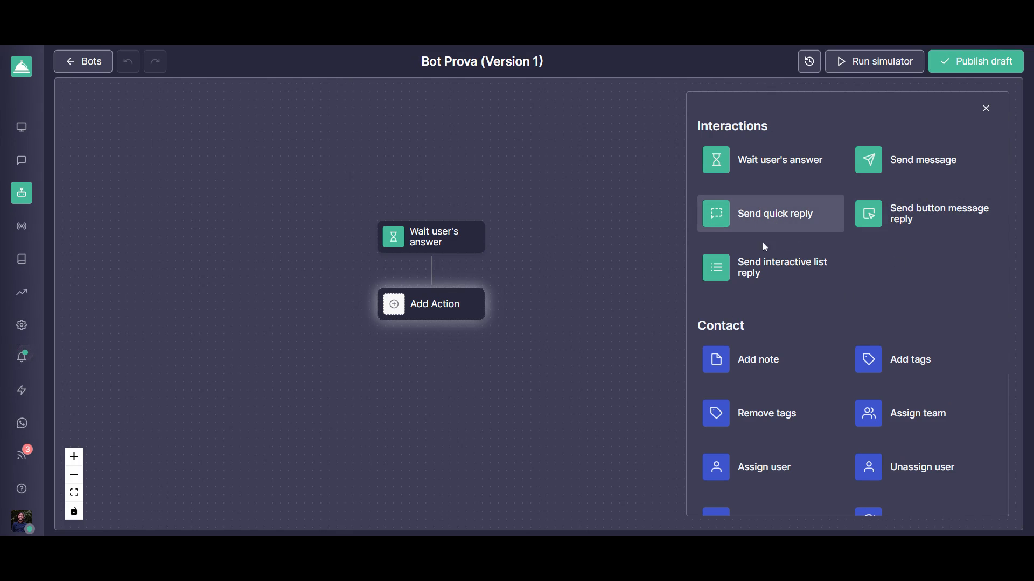
mouse_move(923, 213)
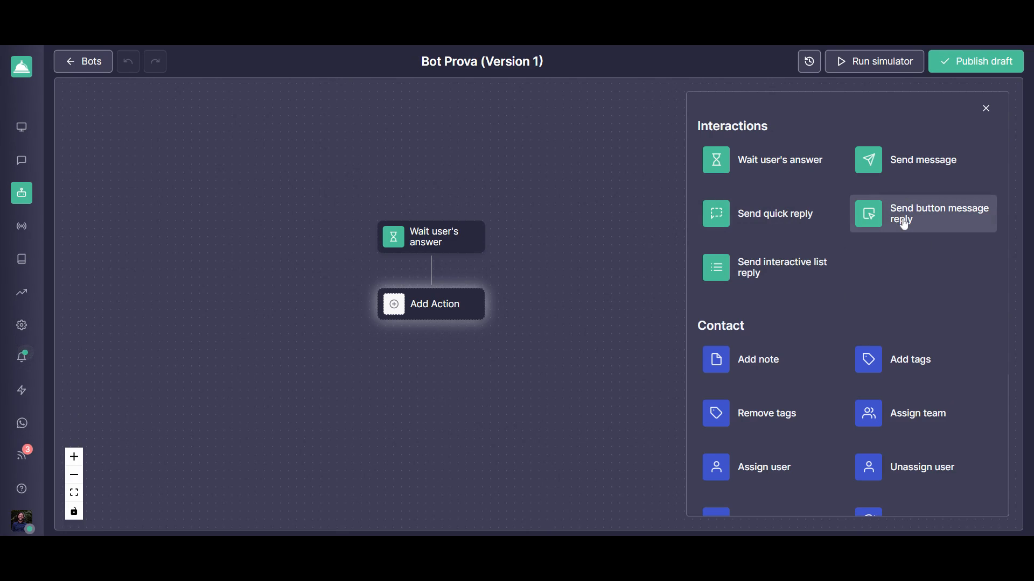
Add a Send button message reply action using the Prueba2 template, previewing ¿Otras consultas? with three buttons
click(923, 213)
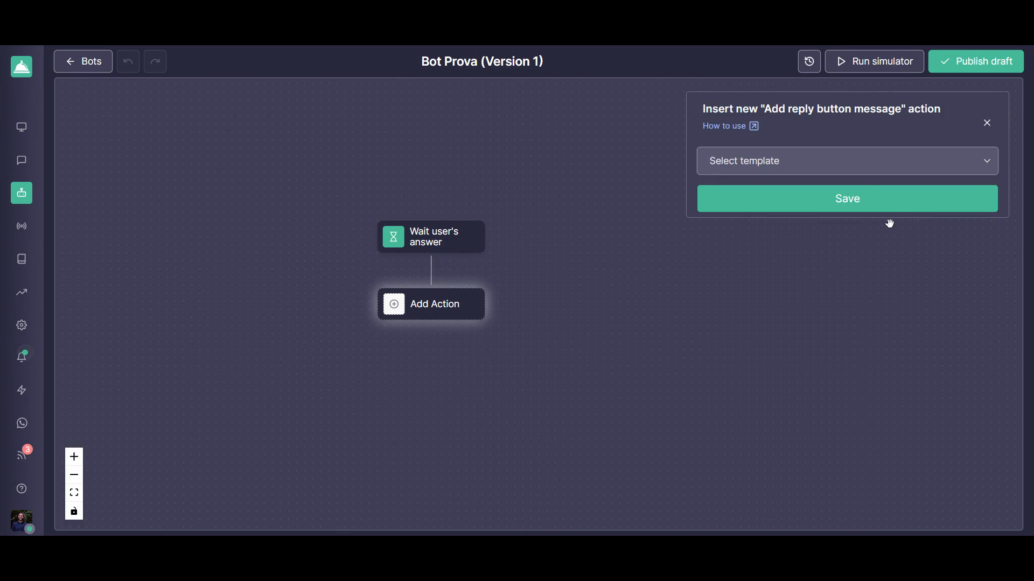
click(846, 160)
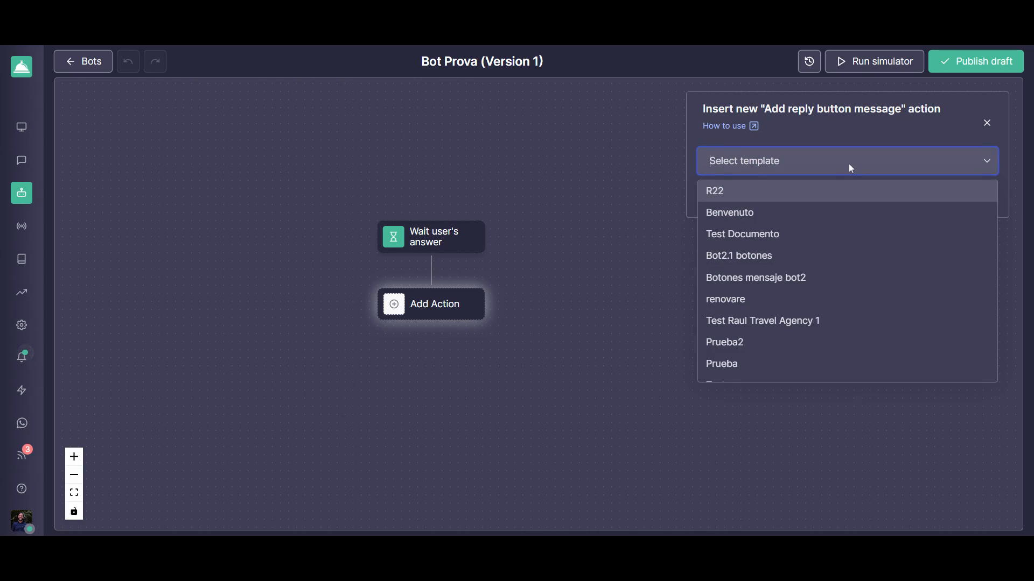
scroll(down, 3)
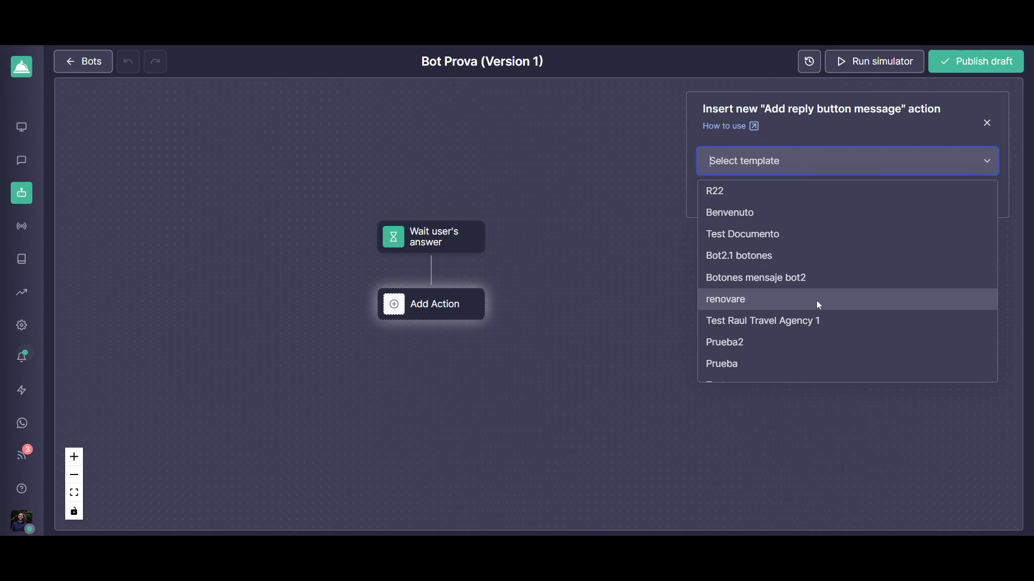
mouse_move(809, 277)
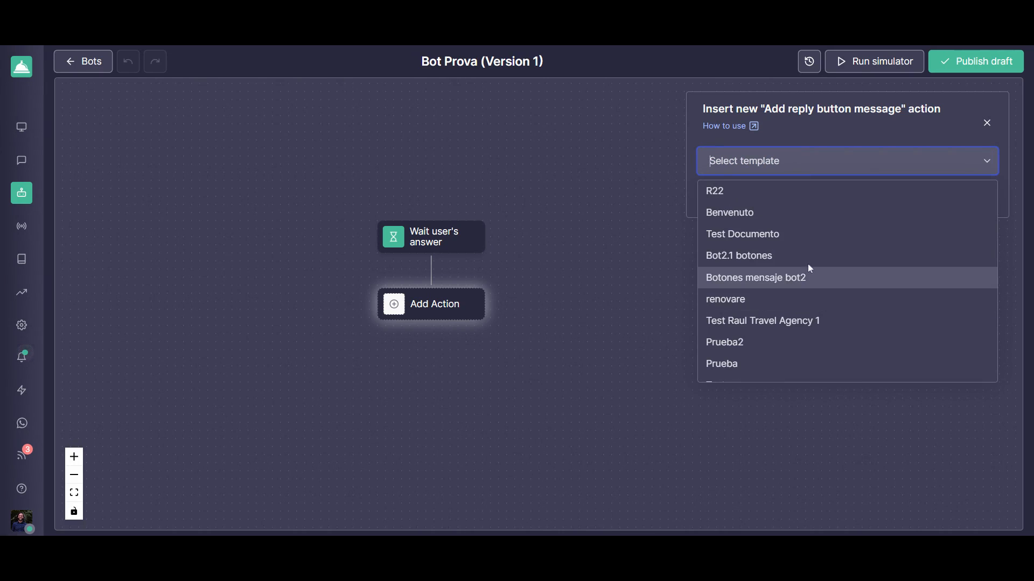
mouse_move(804, 238)
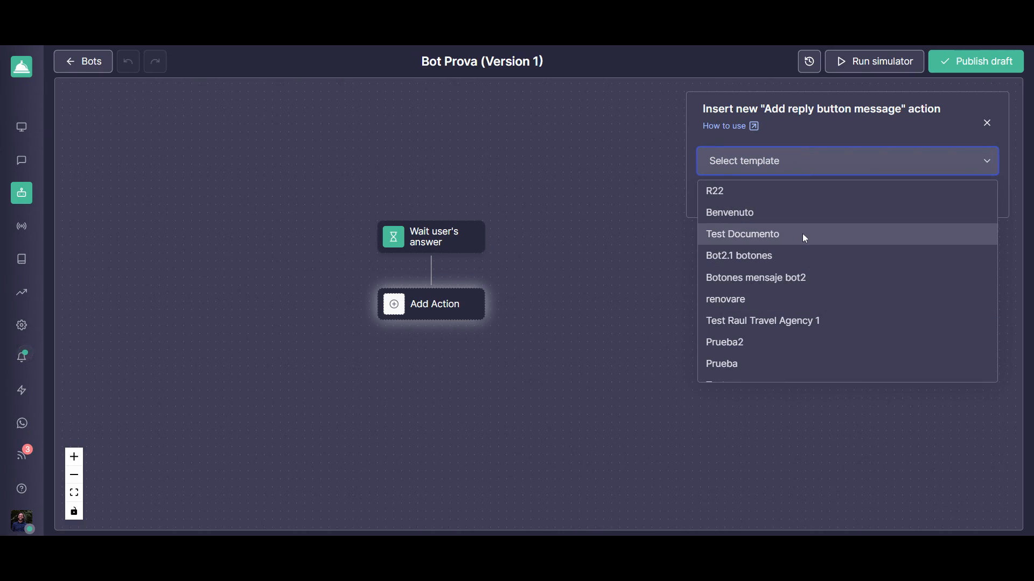
scroll(down, 3)
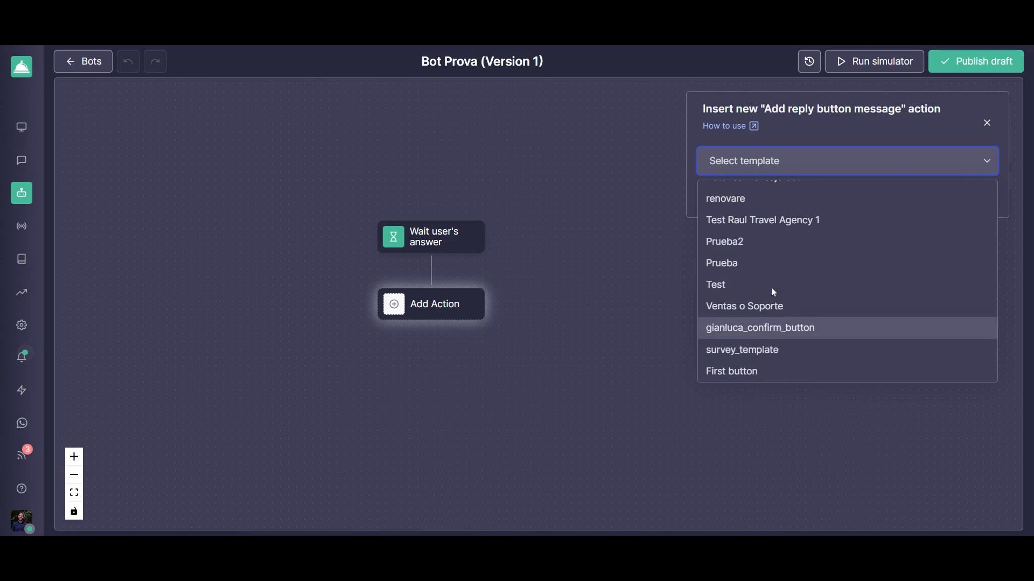
click(724, 241)
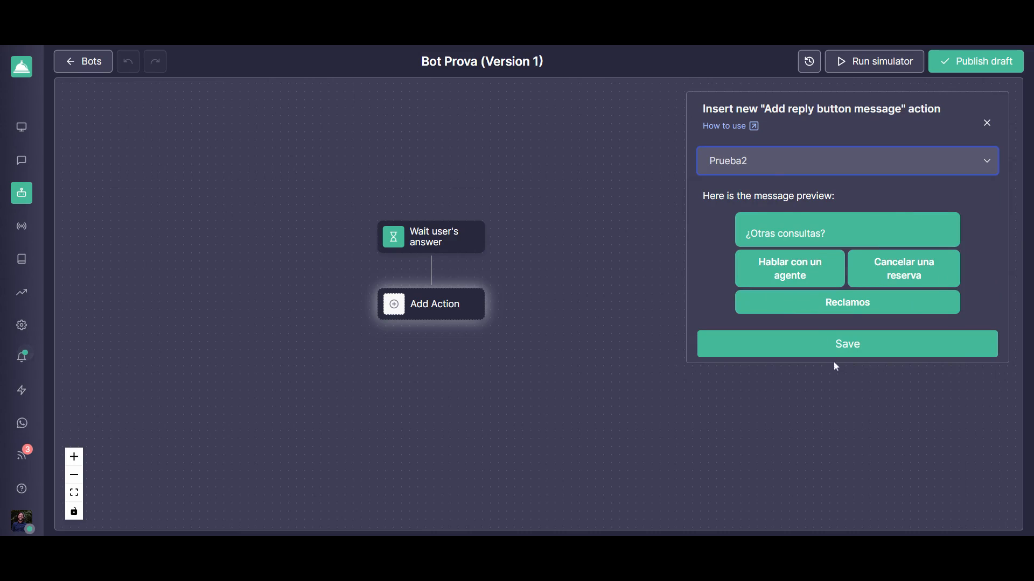
Save the Prueba2 action into the flow after Wait user's answer, leaving unpublished changes
click(847, 343)
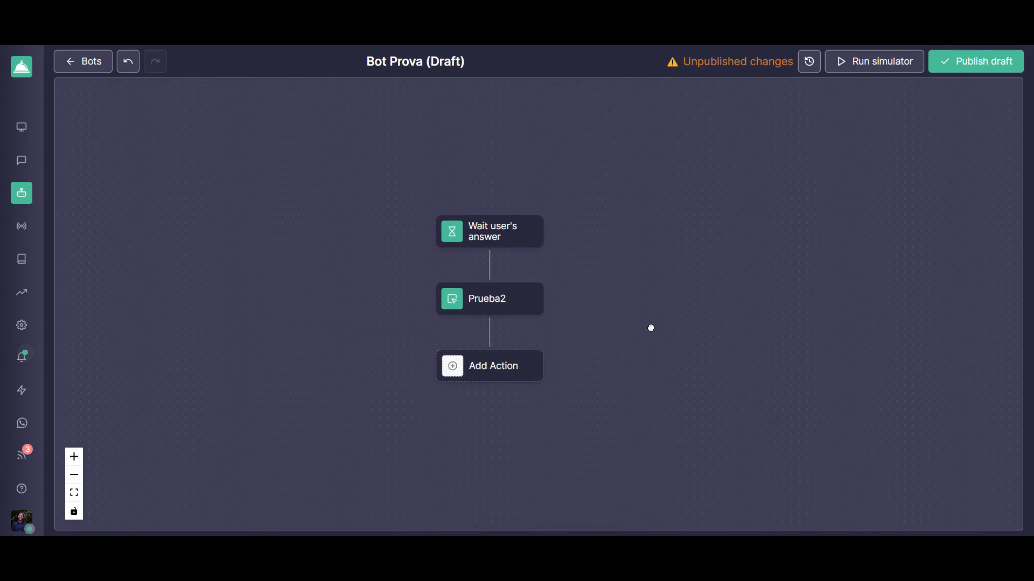
mouse_move(470, 281)
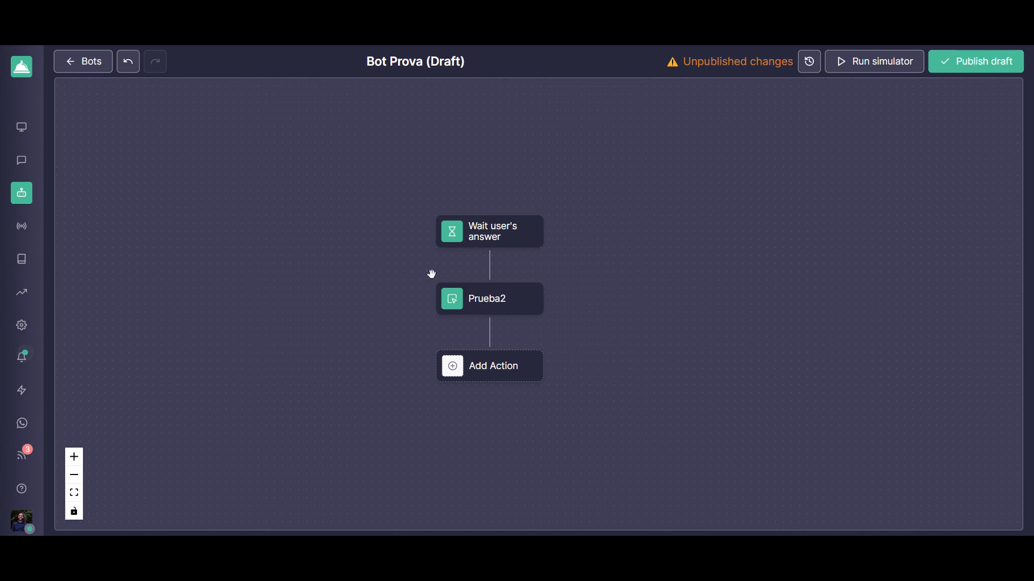
mouse_move(361, 289)
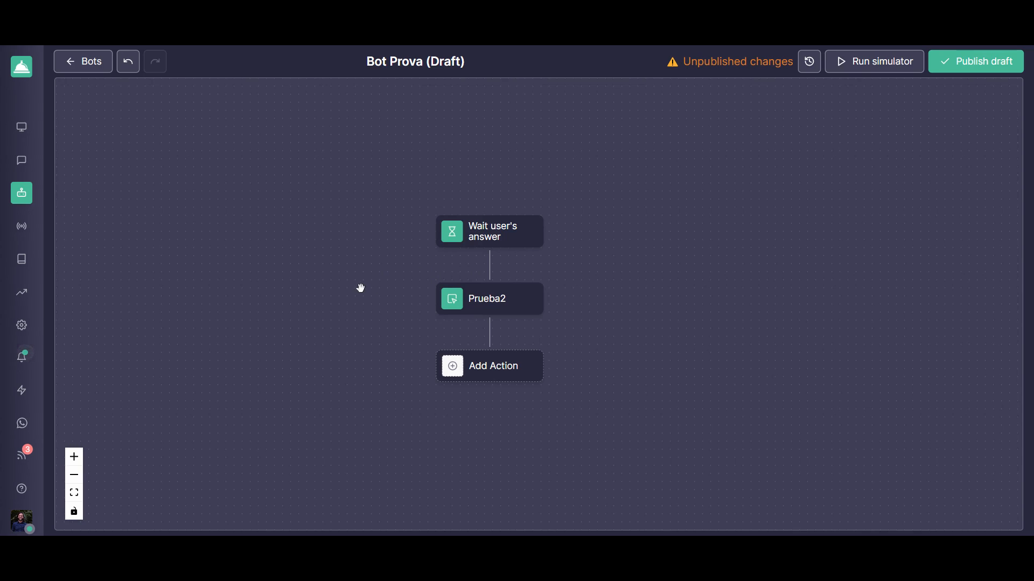